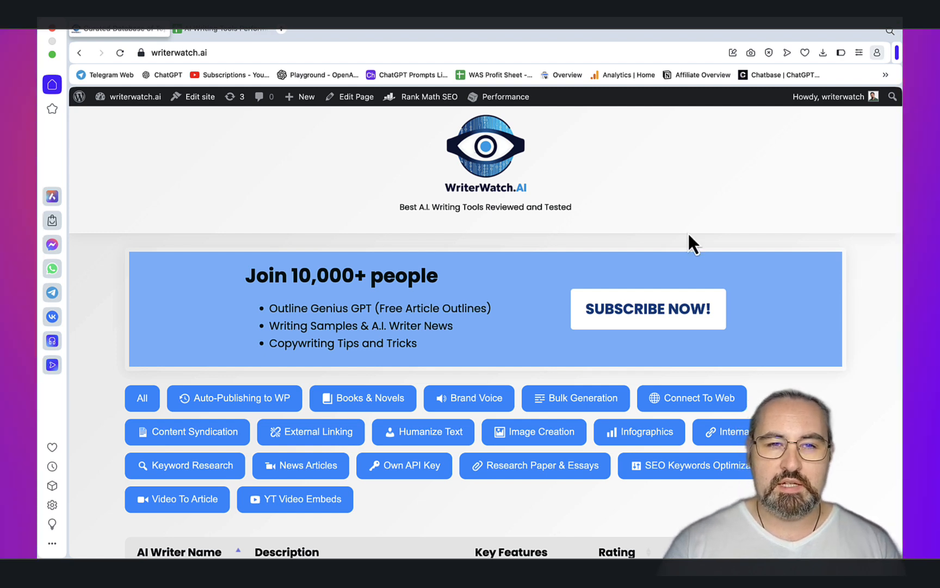
Scroll through the AI writer directory while trying the Keyword Research and SEO filters
scroll(down, 3)
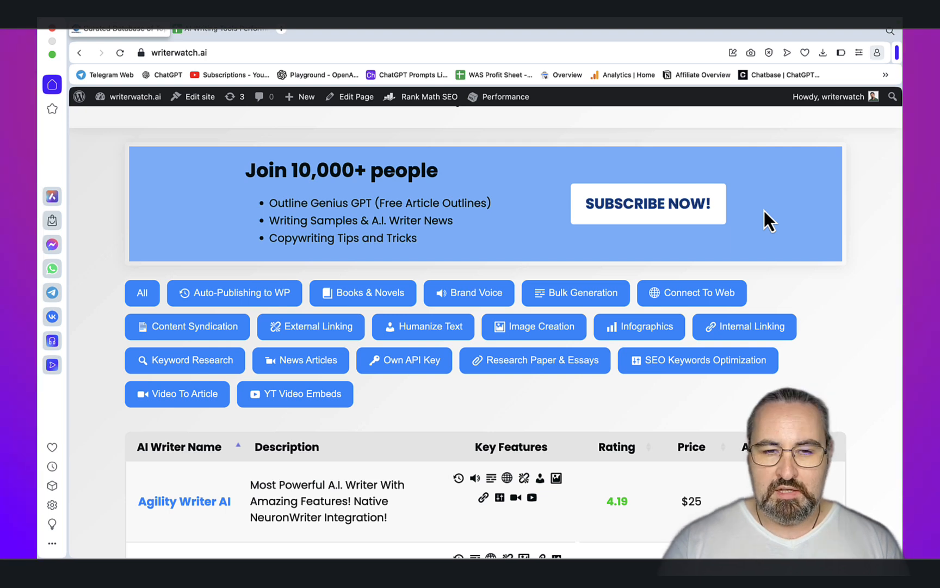
mouse_move(783, 234)
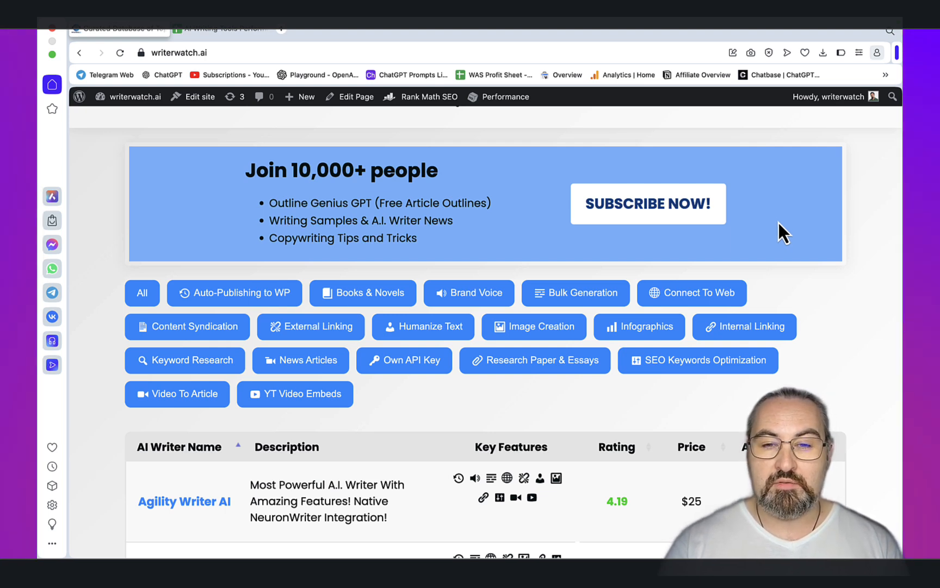
scroll(down, 3)
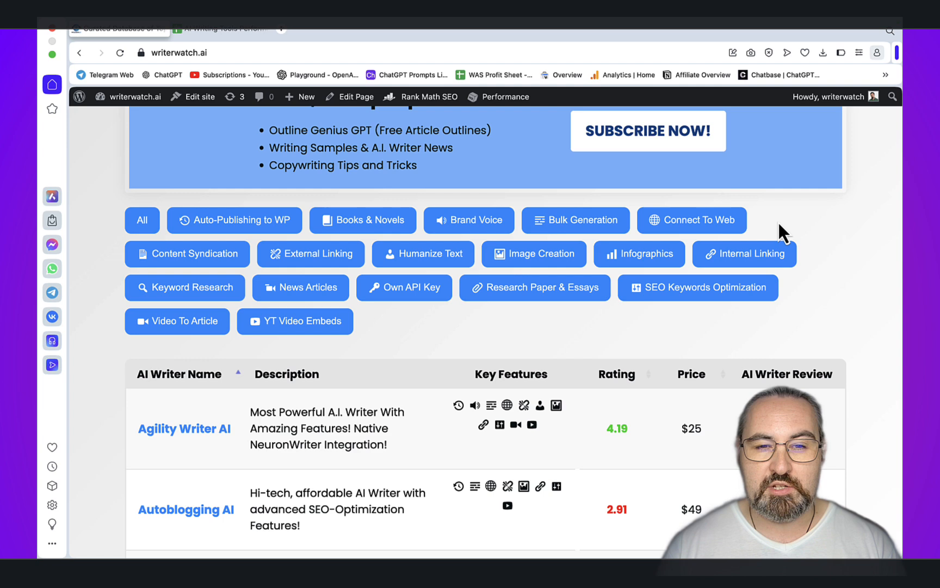
mouse_move(499, 327)
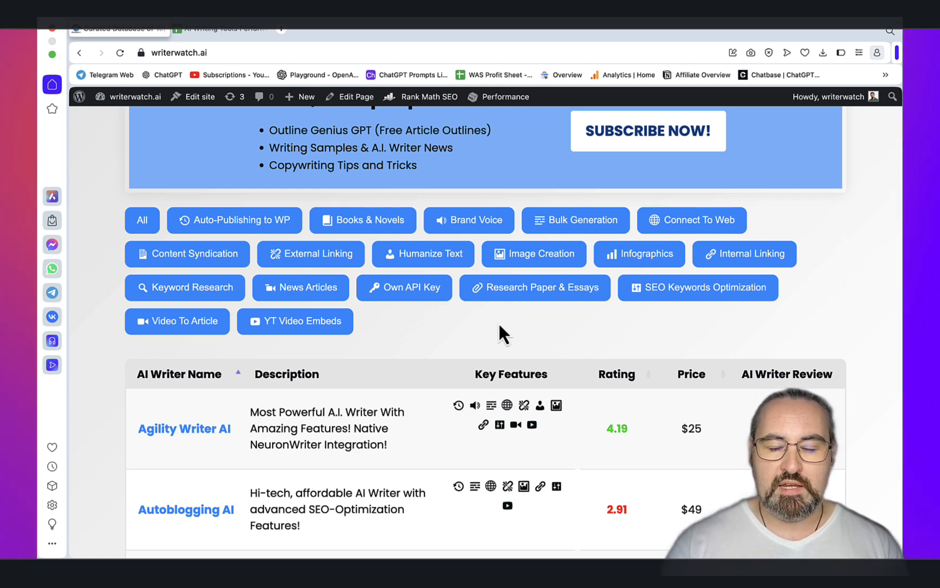
mouse_move(487, 340)
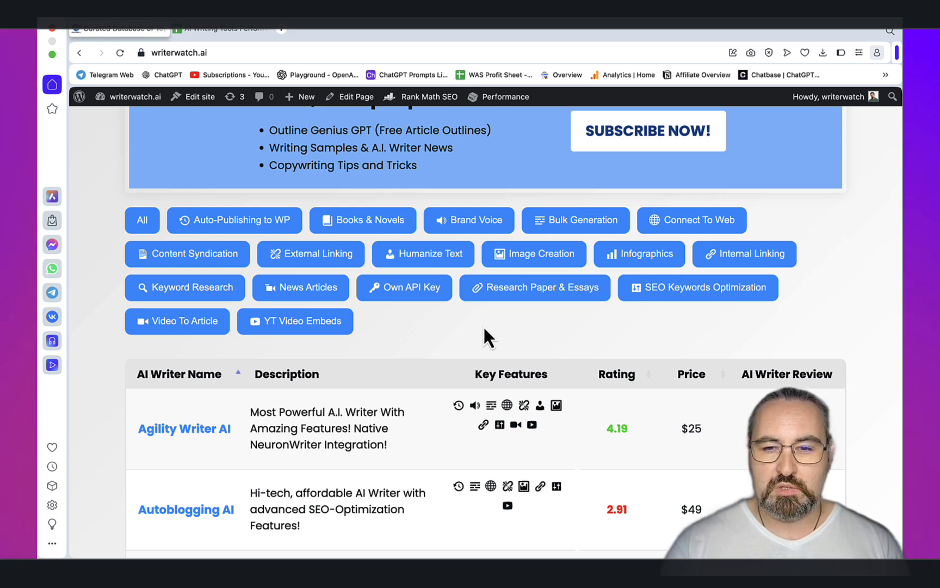
mouse_move(634, 446)
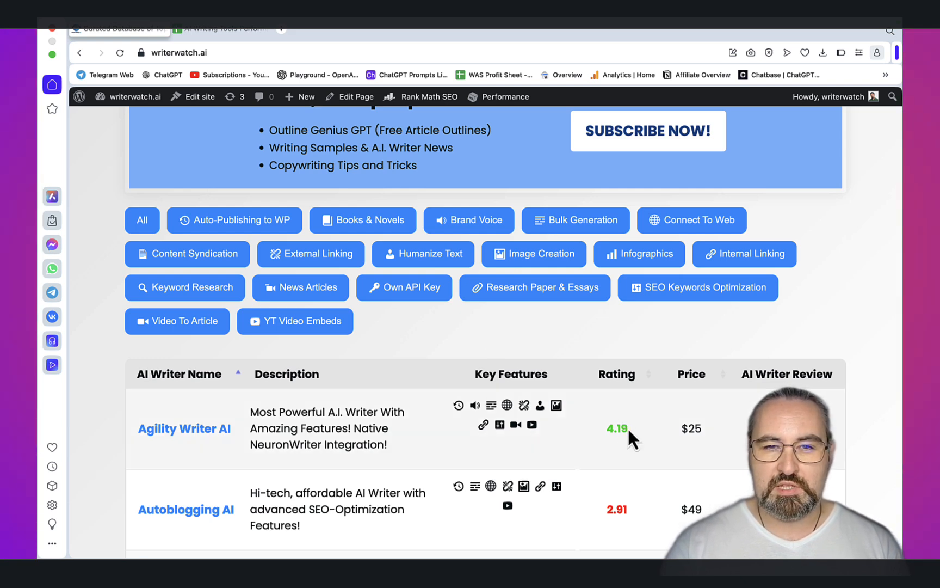
mouse_move(609, 453)
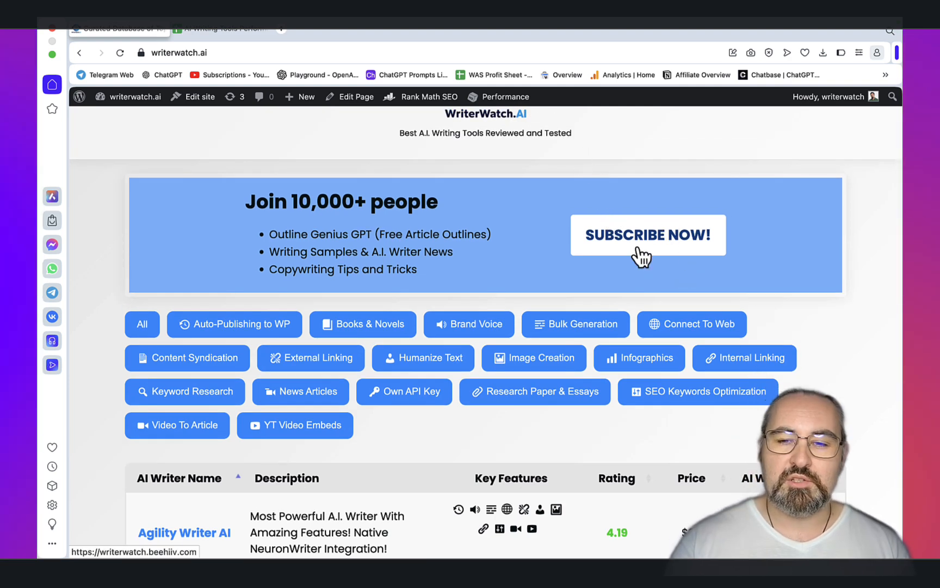
mouse_move(434, 296)
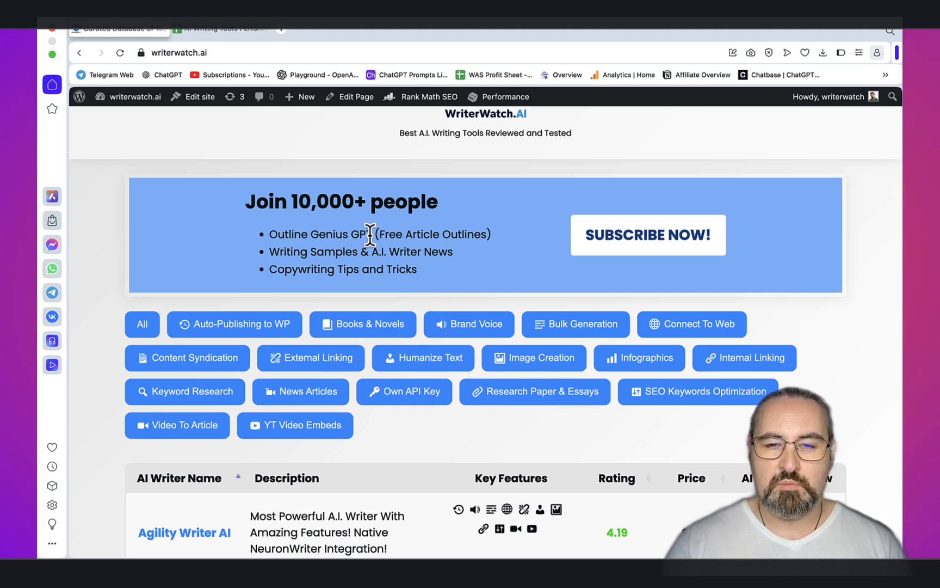
scroll(down, 3)
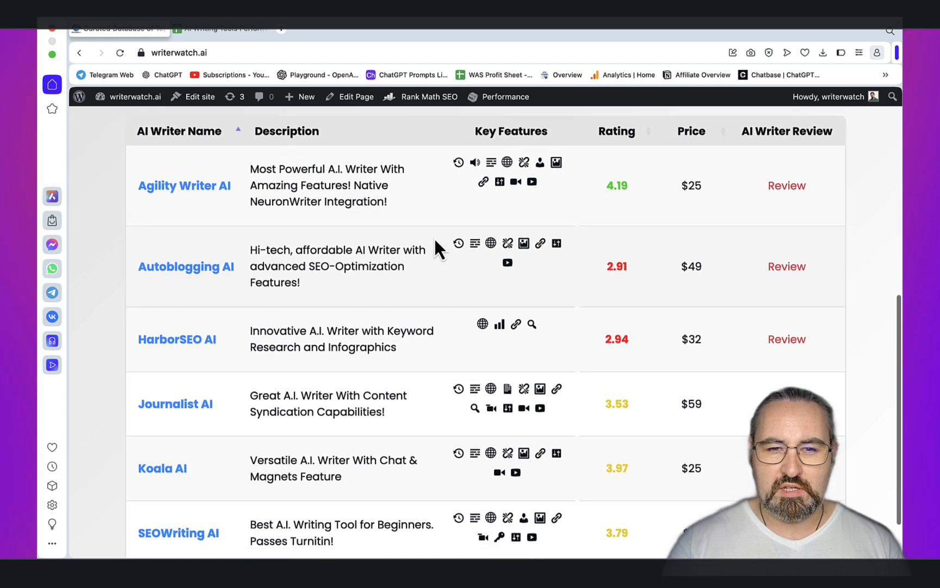
scroll(down, 3)
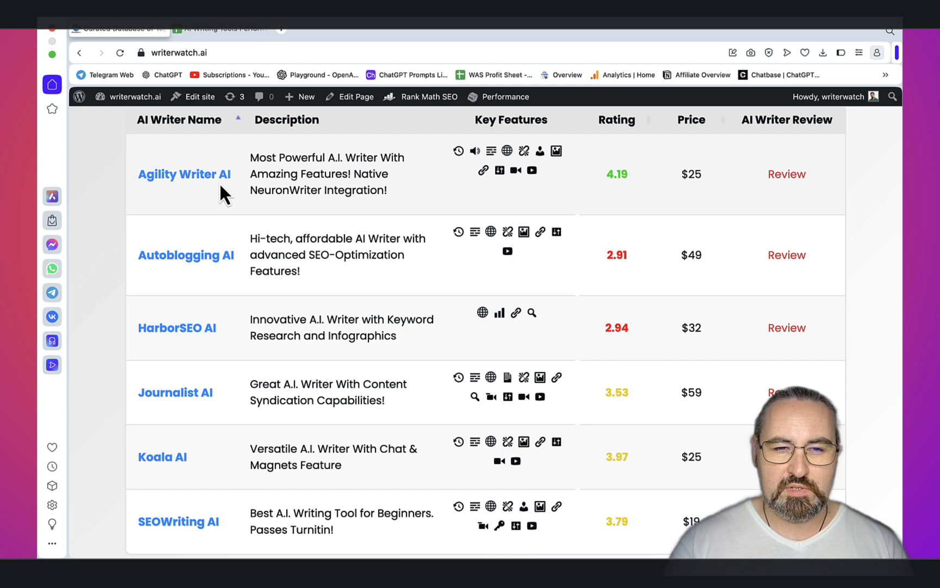
mouse_move(227, 341)
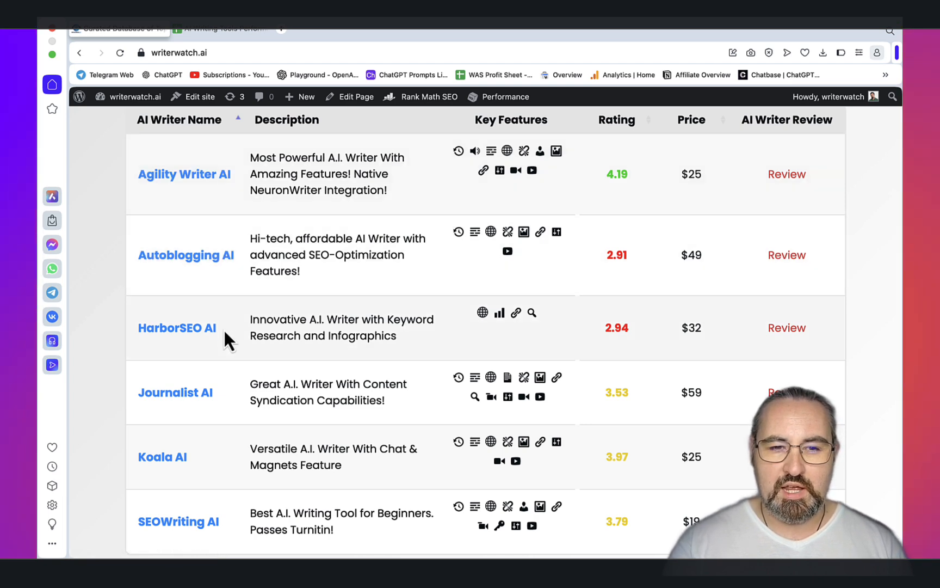
mouse_move(224, 409)
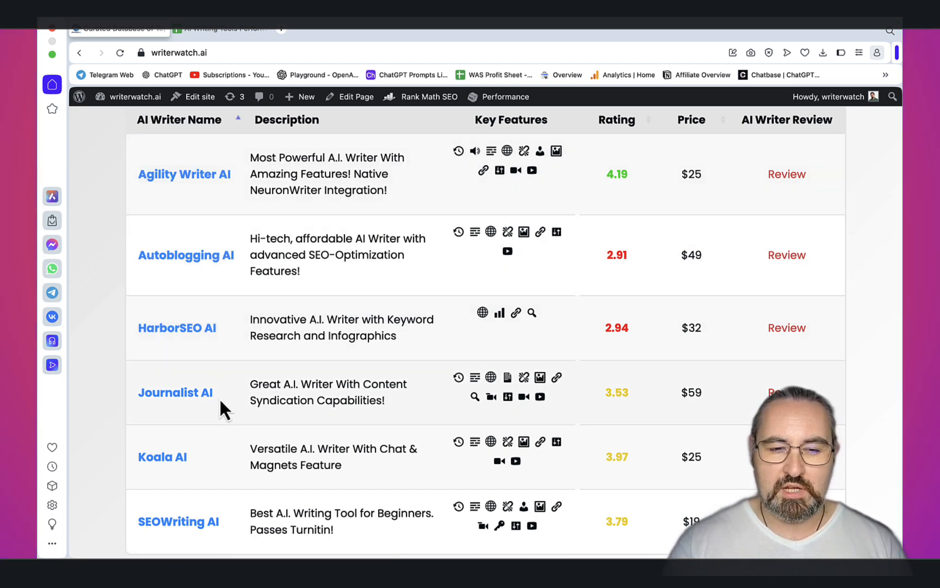
scroll(down, 3)
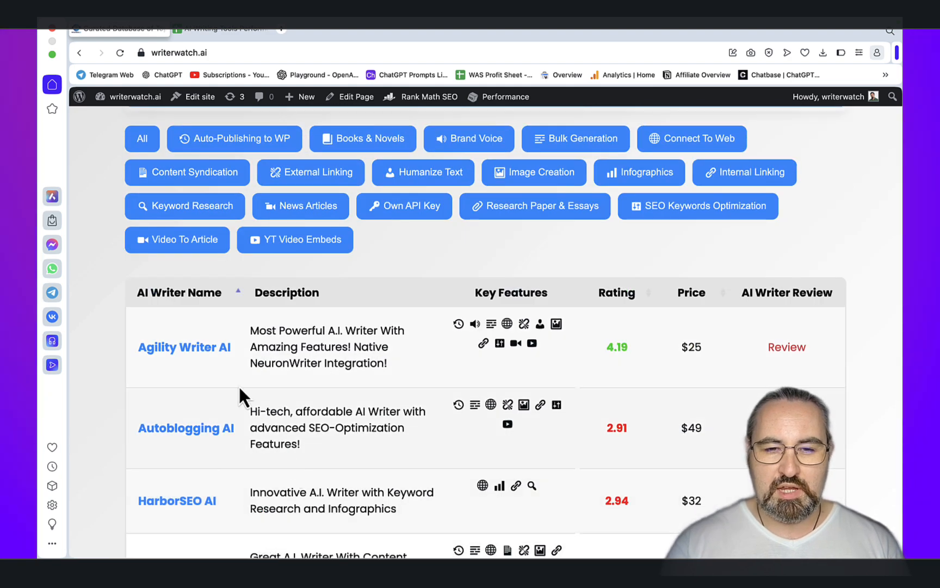
scroll(down, 3)
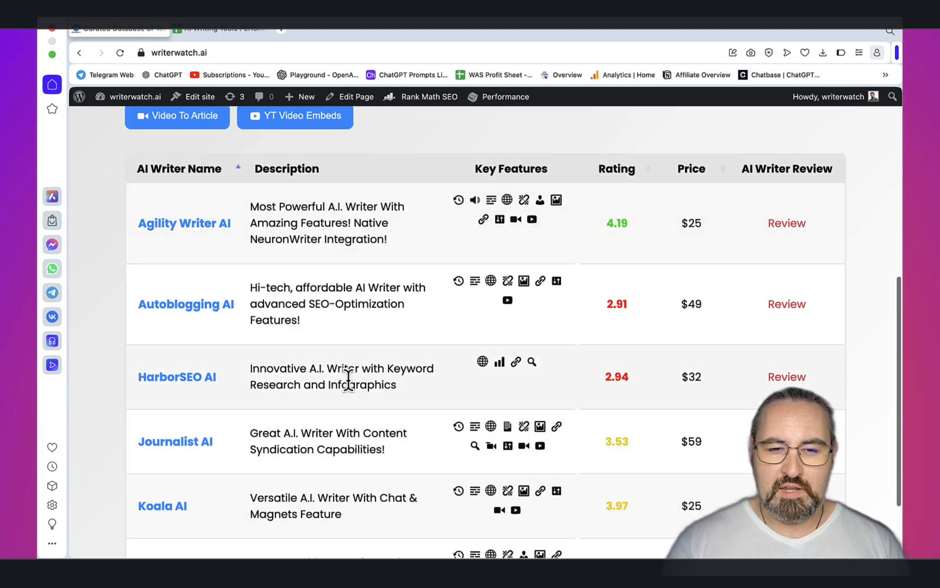
scroll(down, 3)
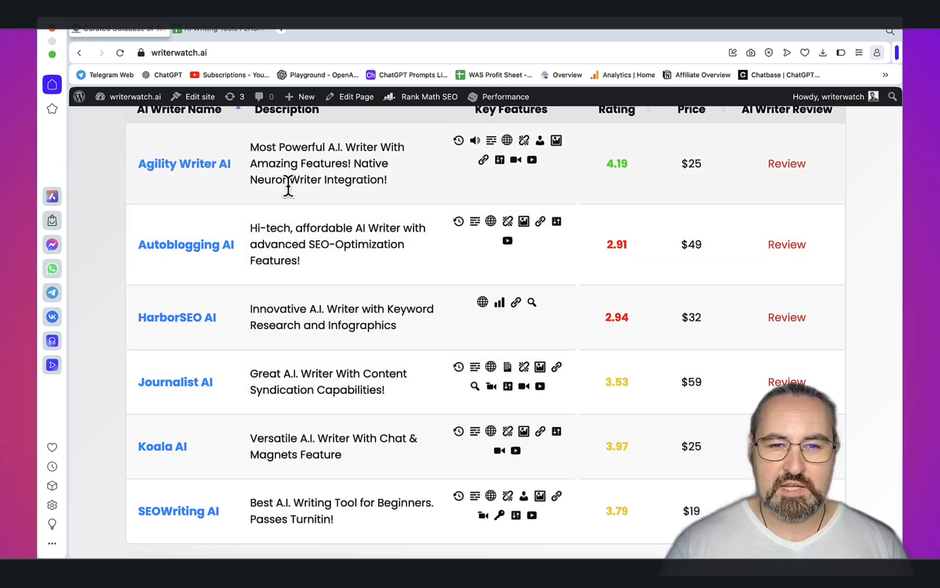
mouse_move(229, 268)
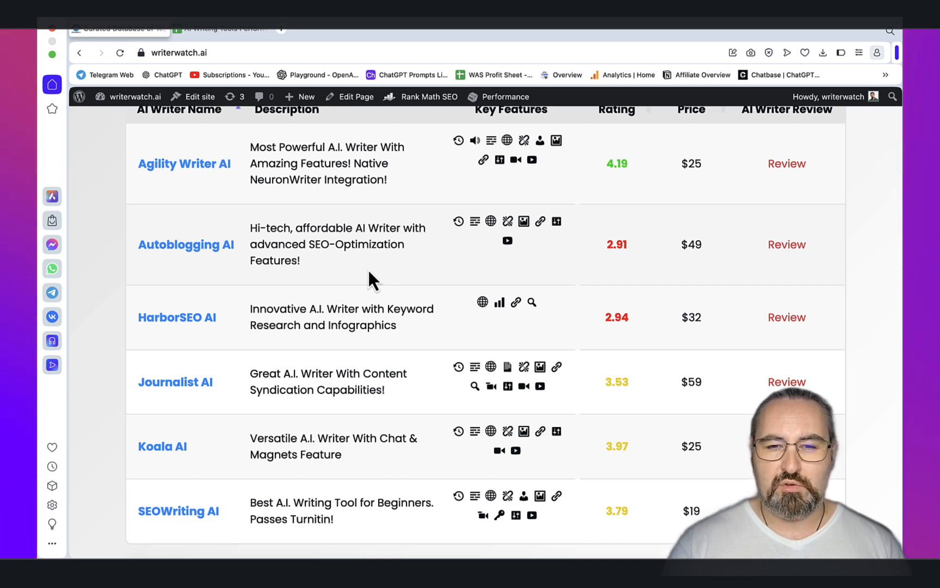
mouse_move(219, 332)
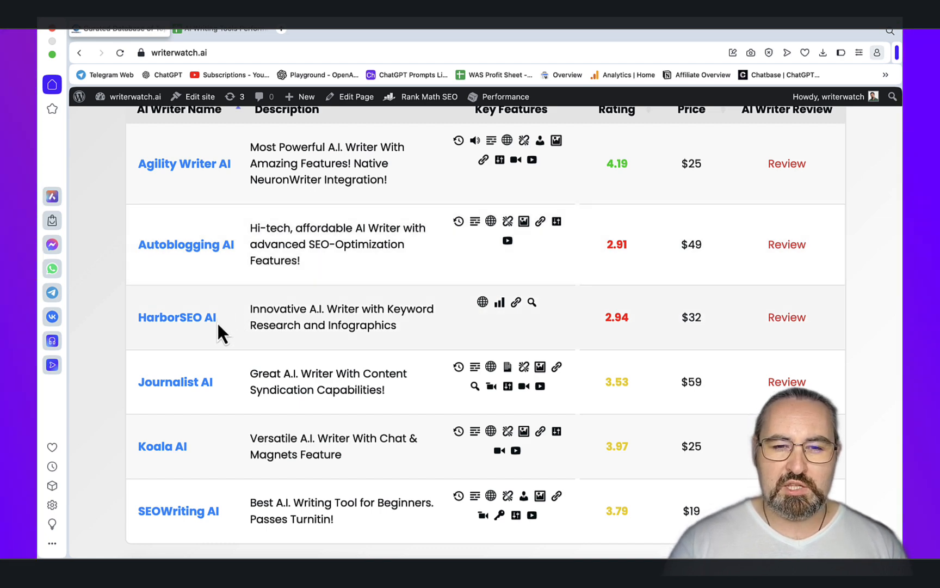
mouse_move(406, 356)
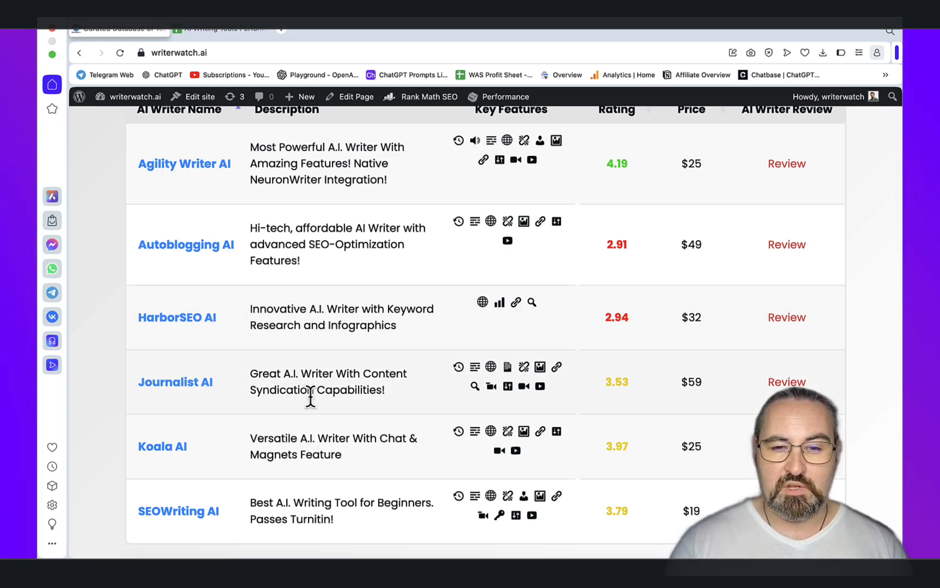
mouse_move(378, 413)
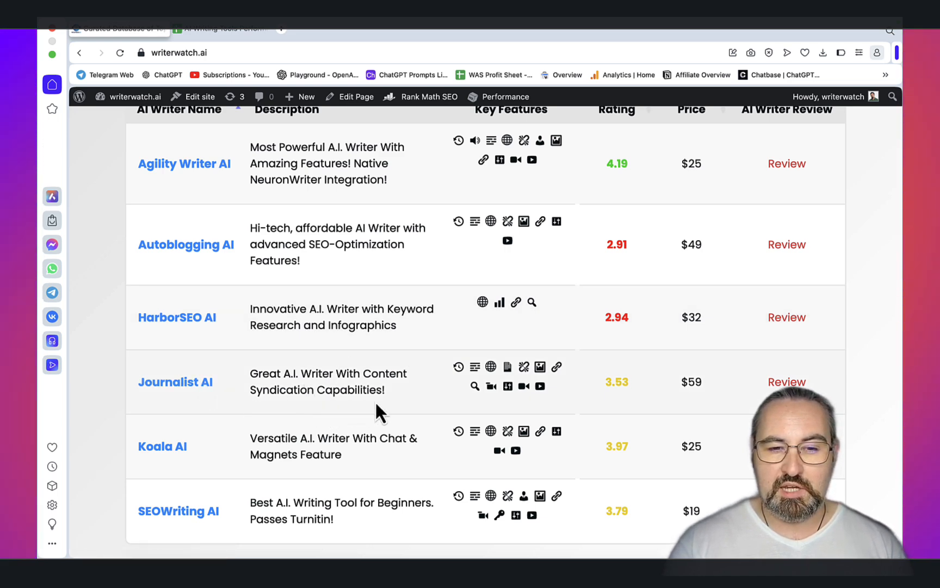
mouse_move(380, 464)
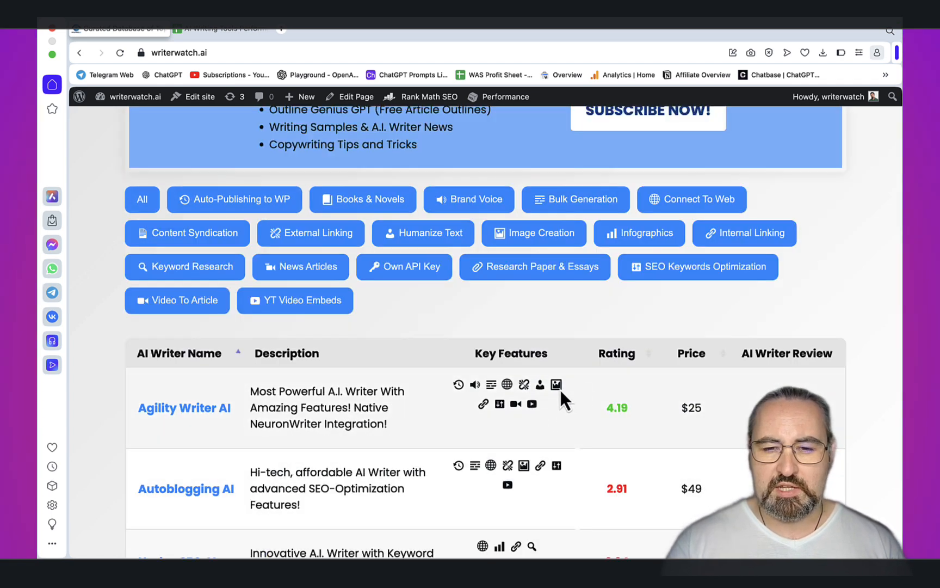
mouse_move(661, 447)
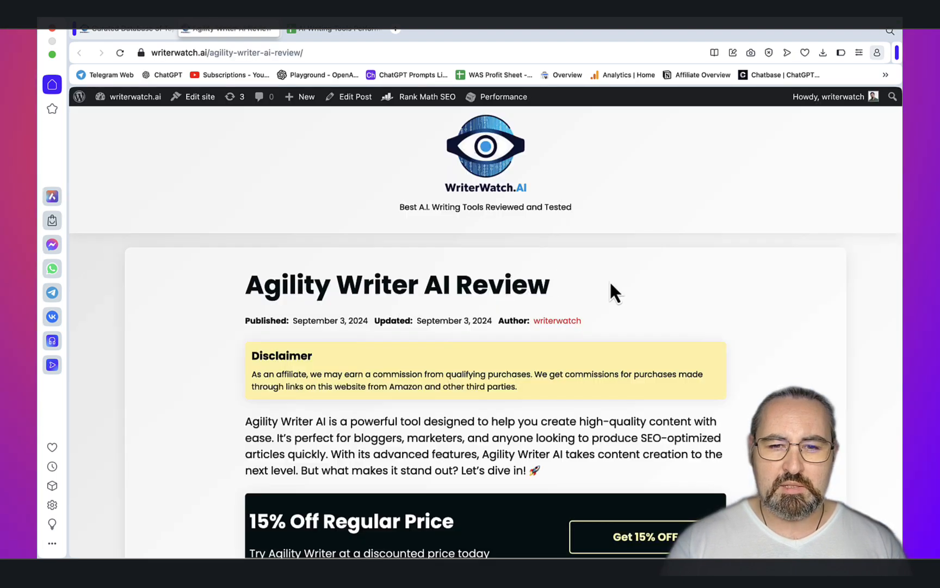
scroll(down, 3)
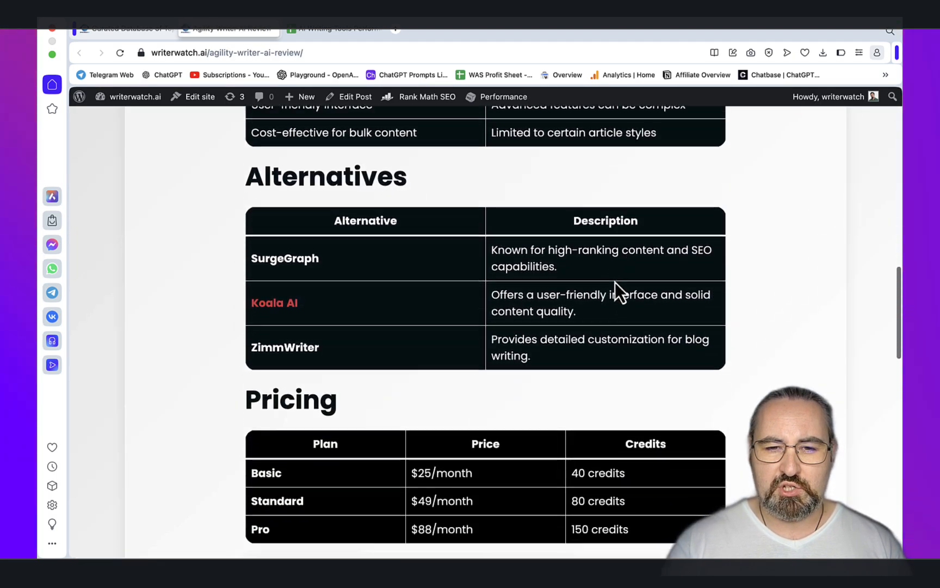
scroll(up, 3)
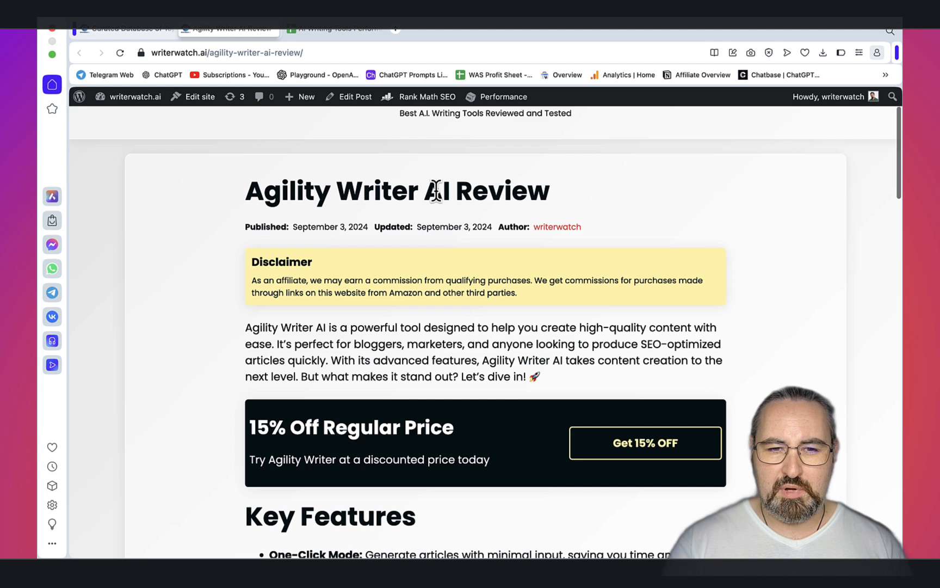
scroll(down, 3)
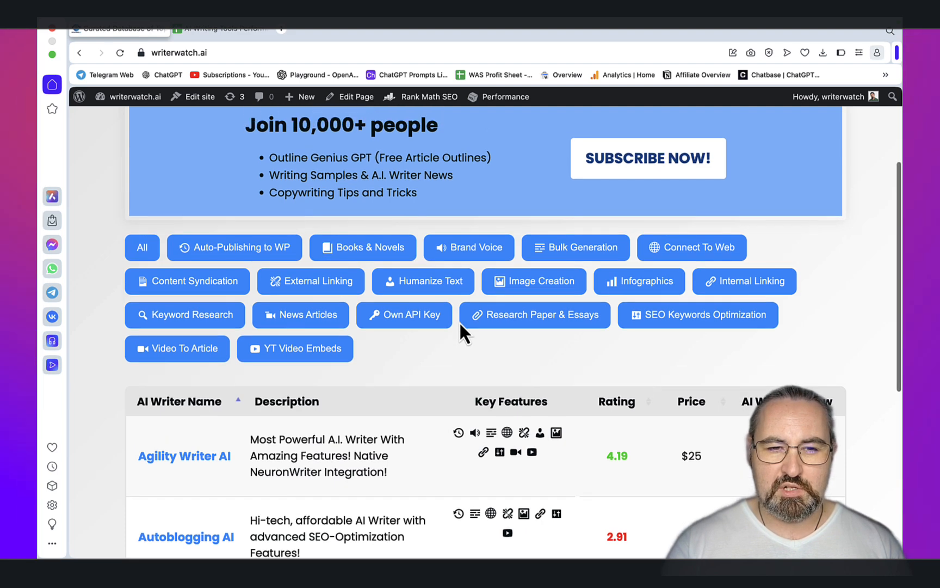
mouse_move(481, 324)
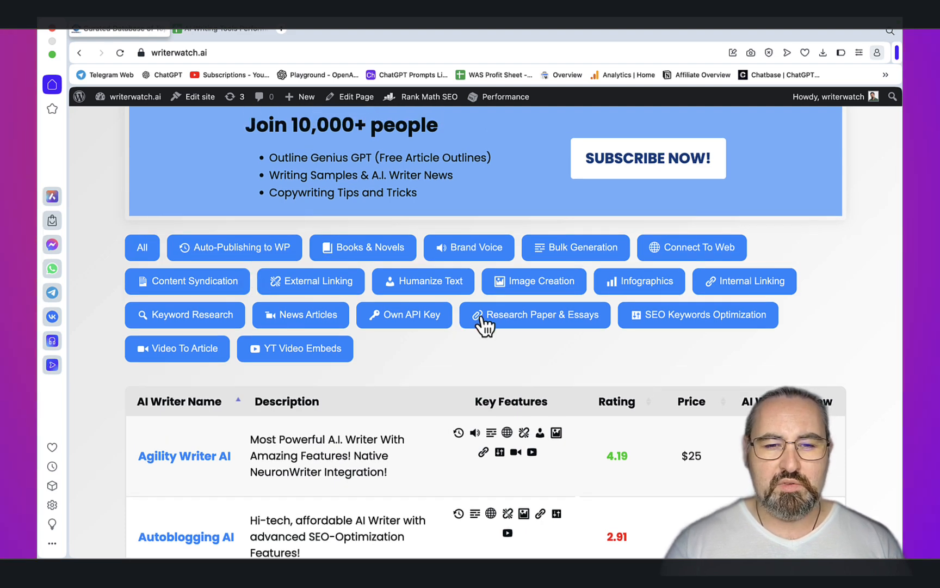
mouse_move(301, 362)
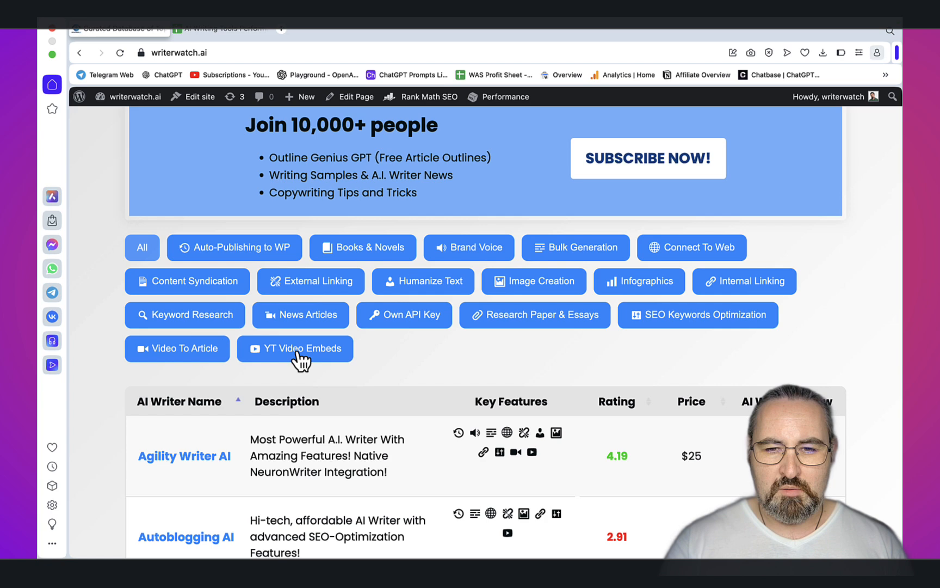
Browse the YT Video Embeds results, Agility Writer AI through SEOWriting AI
scroll(down, 3)
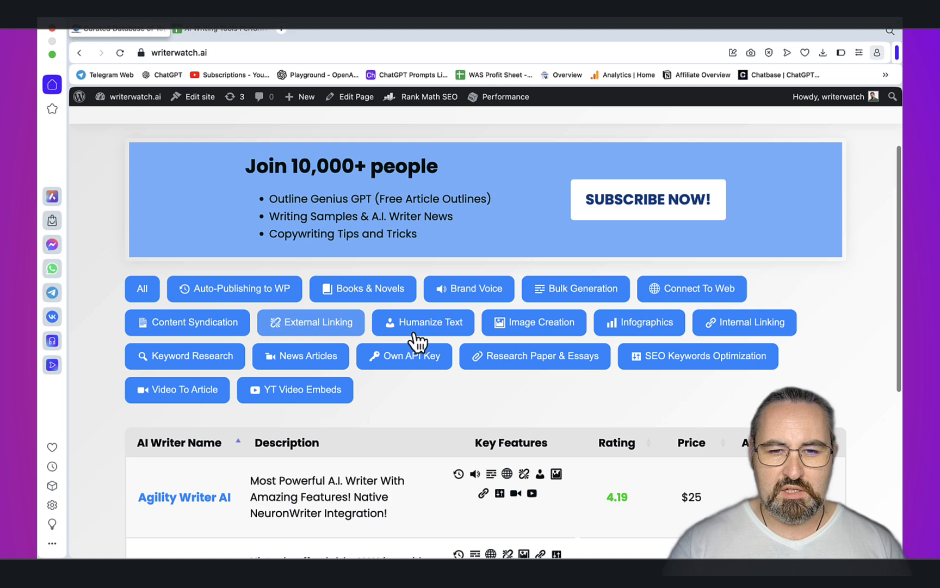
scroll(down, 3)
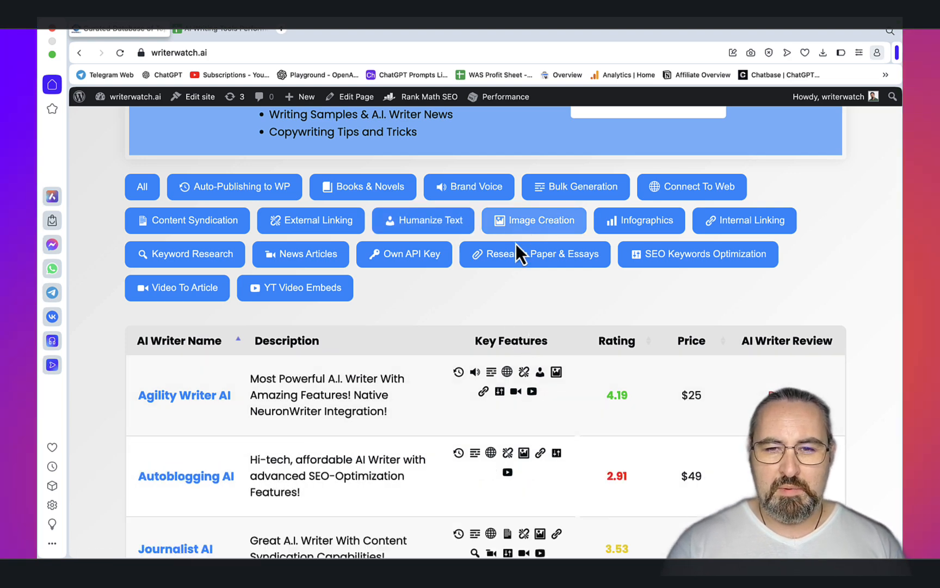
scroll(down, 3)
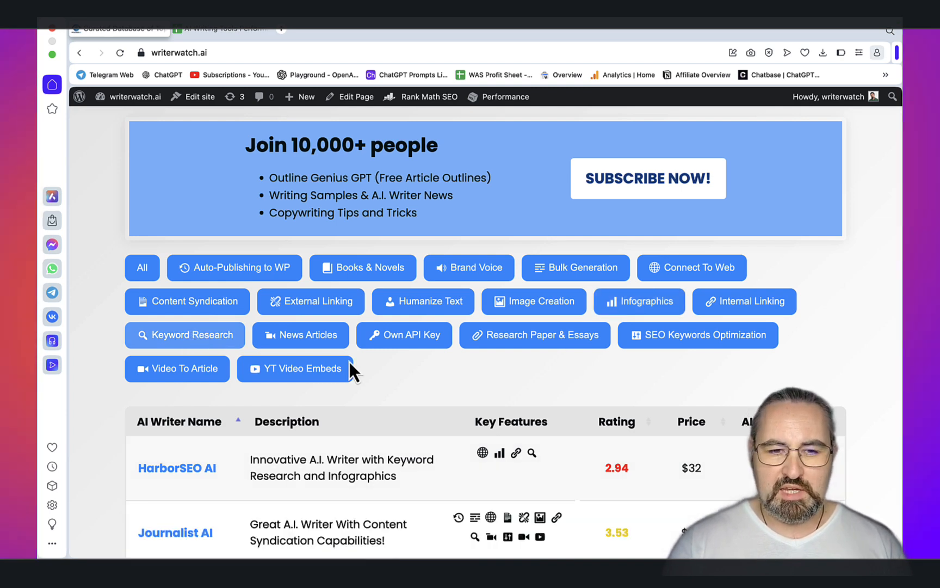
scroll(down, 3)
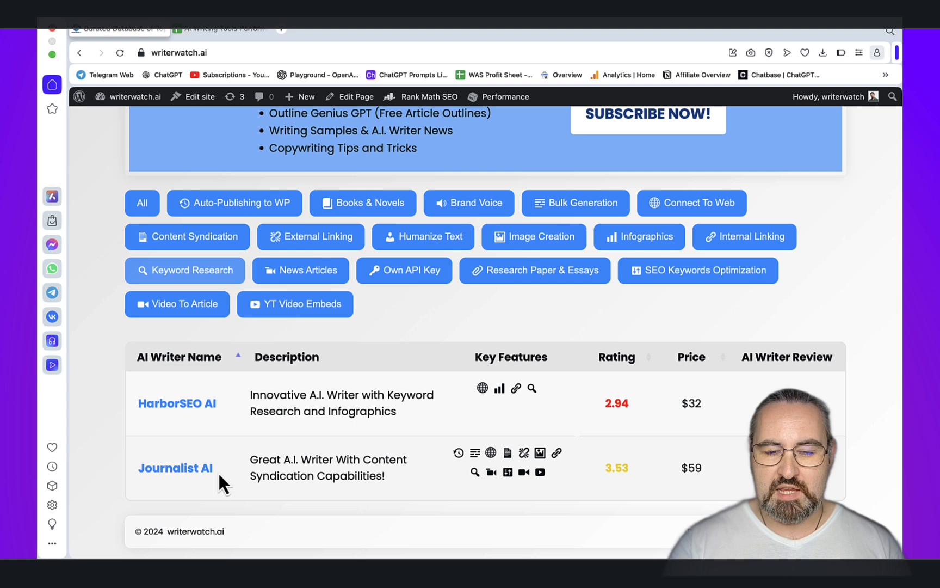
mouse_move(201, 442)
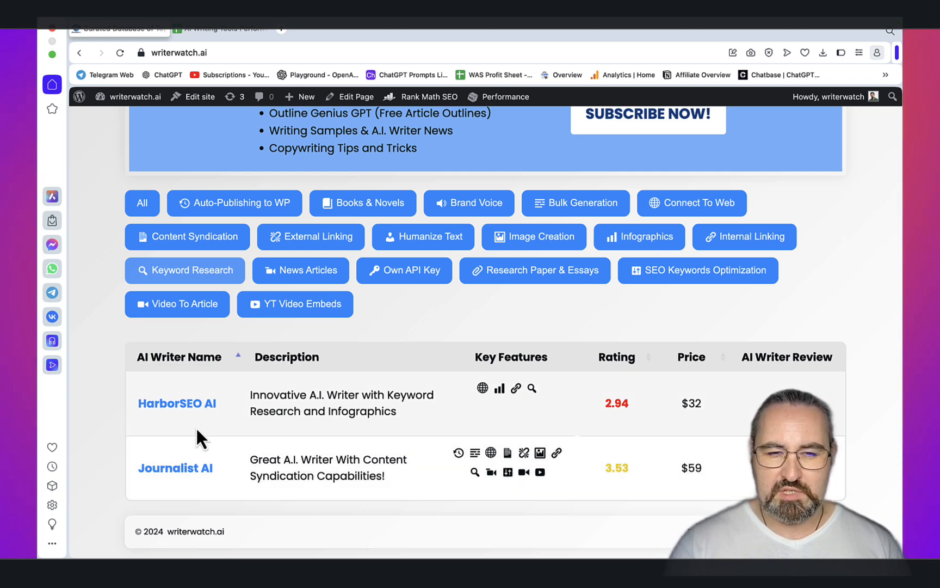
scroll(down, 3)
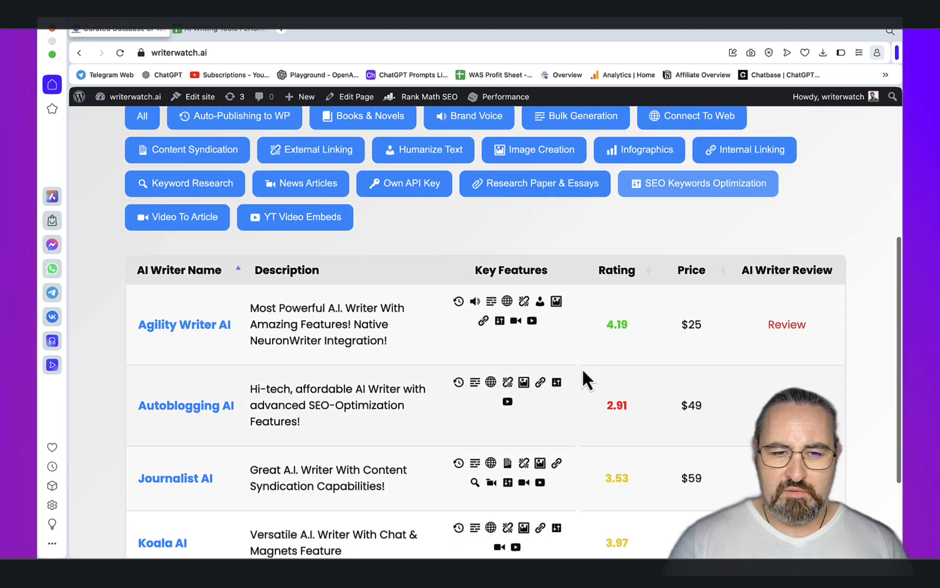
scroll(down, 3)
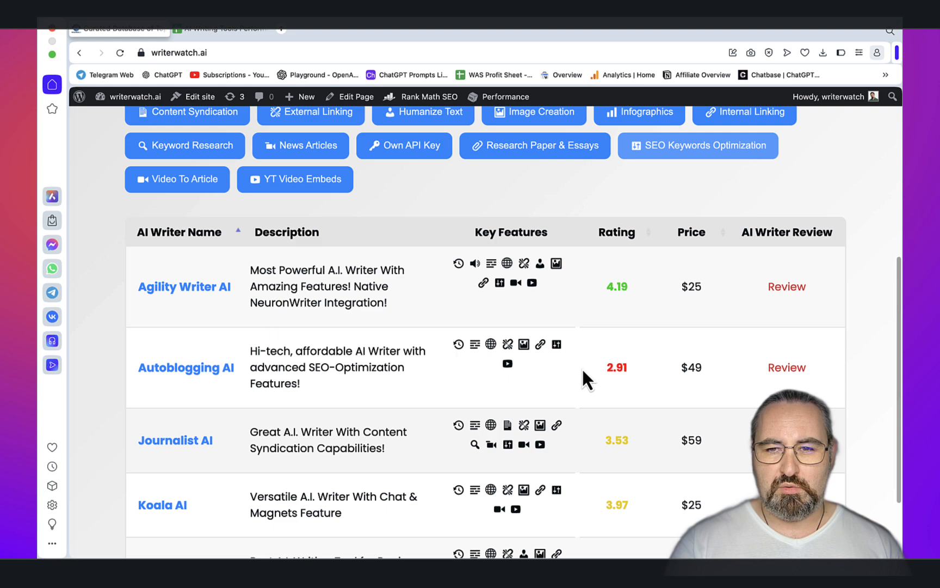
scroll(down, 3)
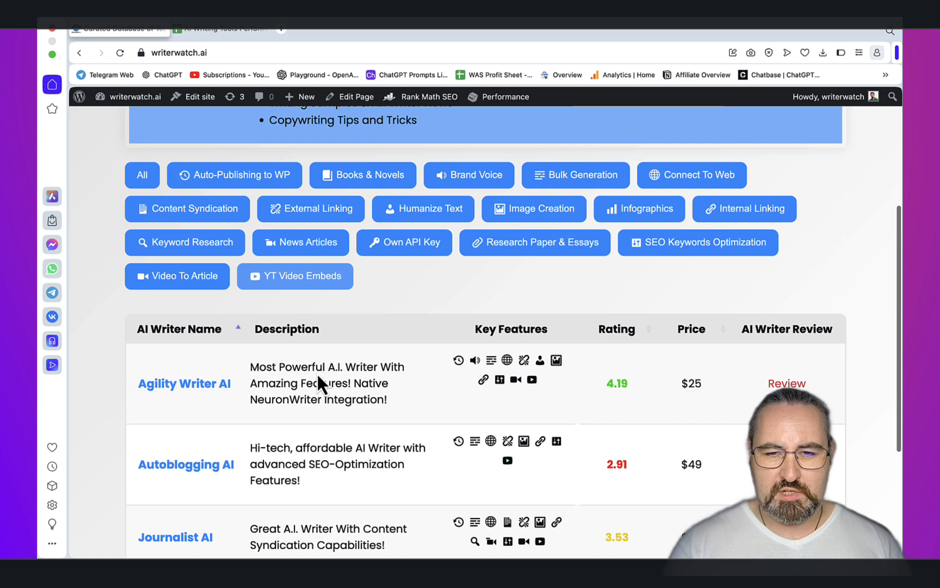
scroll(down, 3)
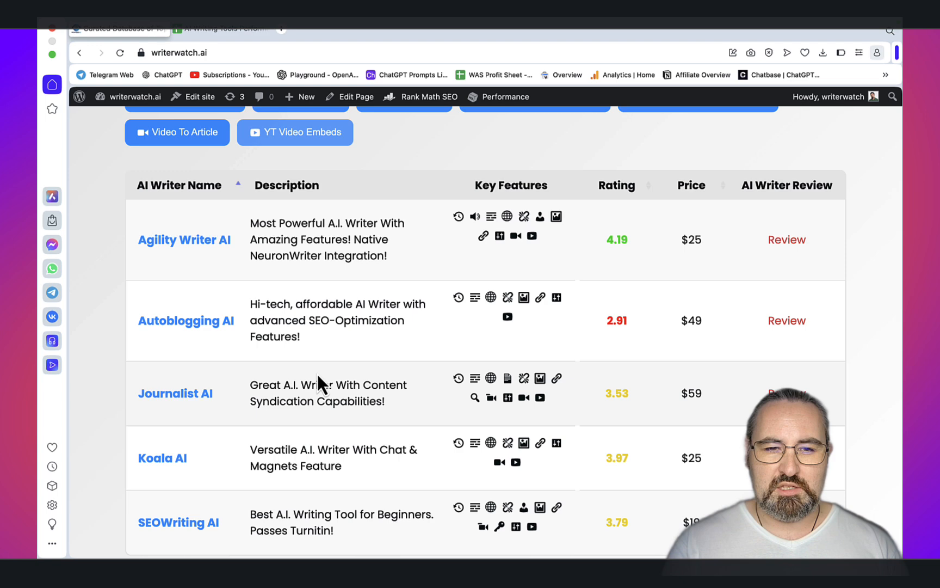
mouse_move(361, 338)
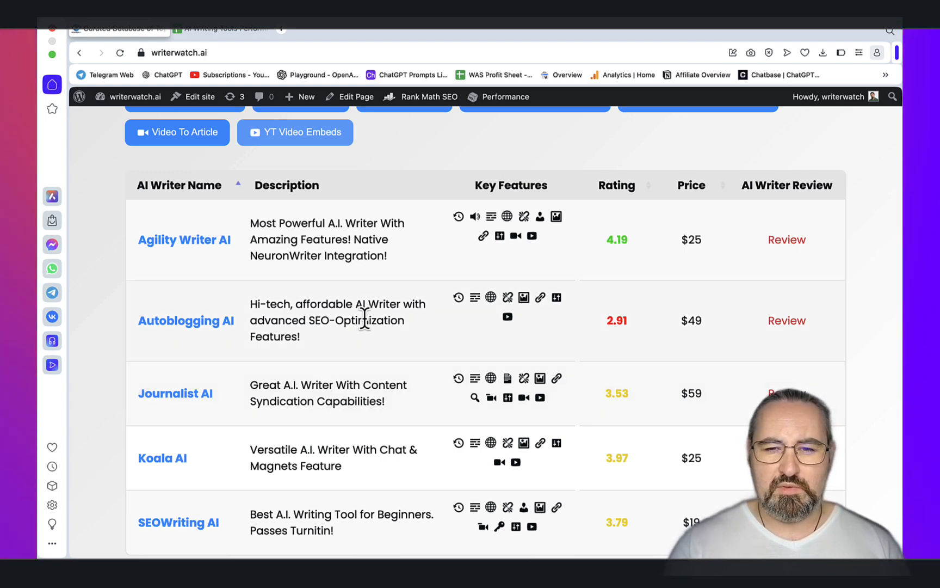
Open the performance database sheet at 125% zoom and check Agility Writer's Quality Score
click(224, 29)
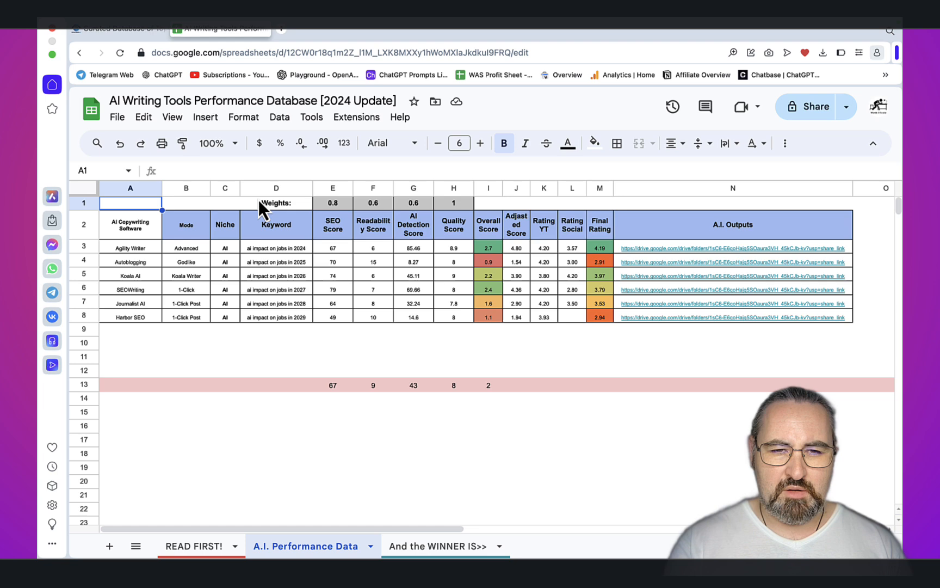
click(210, 143)
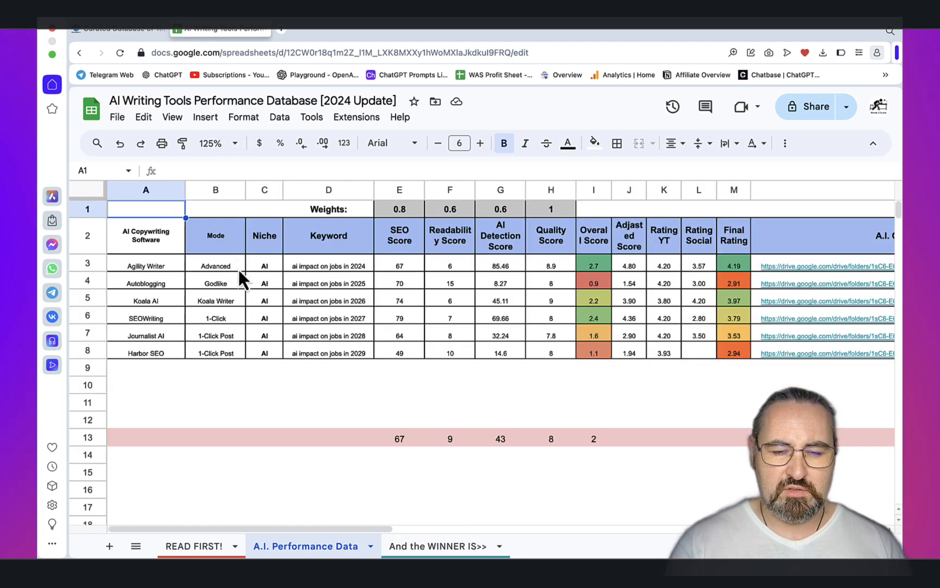
mouse_move(316, 392)
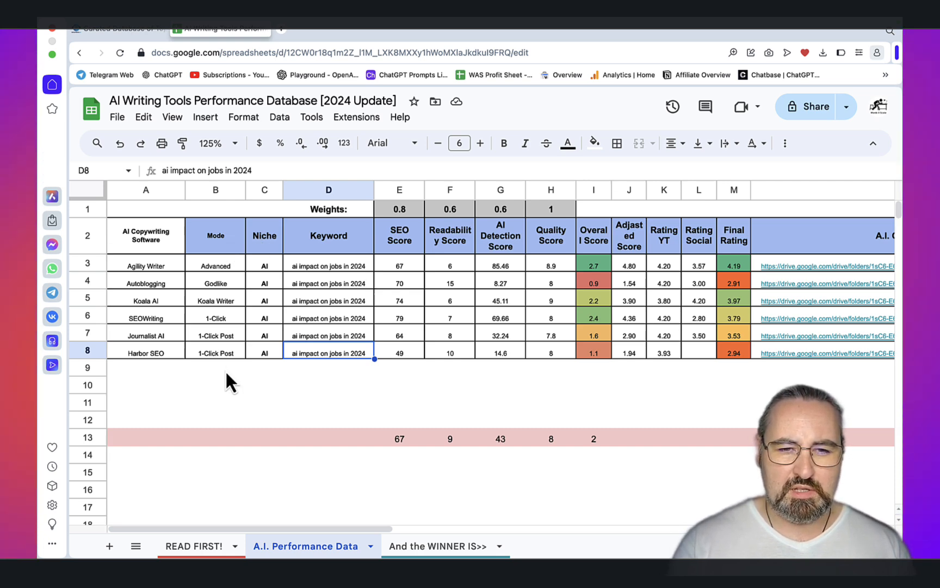
mouse_move(403, 248)
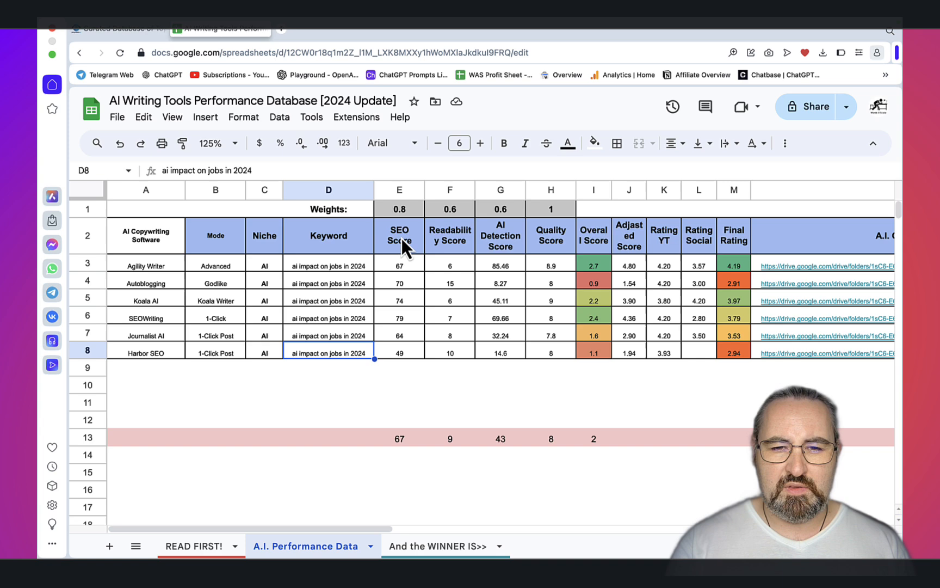
mouse_move(466, 245)
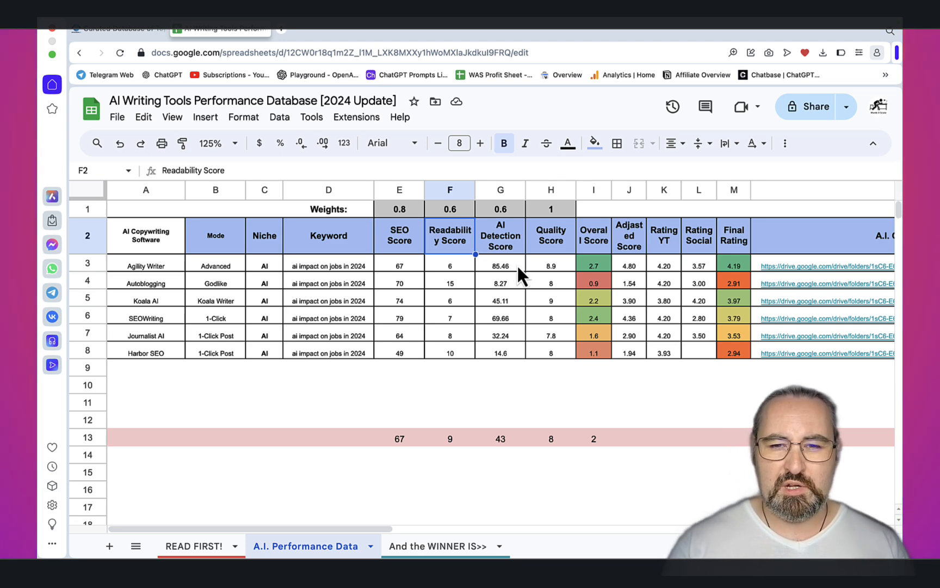
click(551, 265)
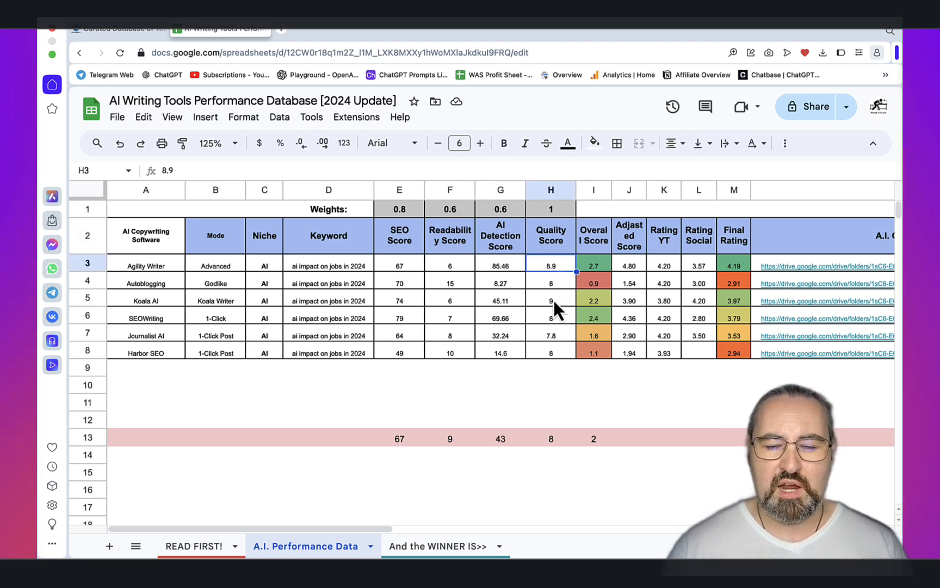
mouse_move(520, 322)
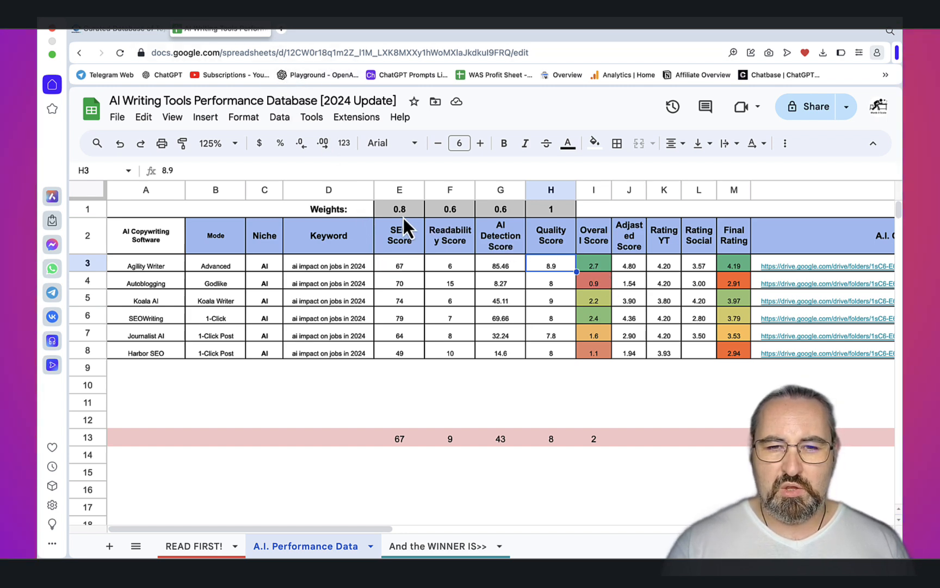
mouse_move(391, 231)
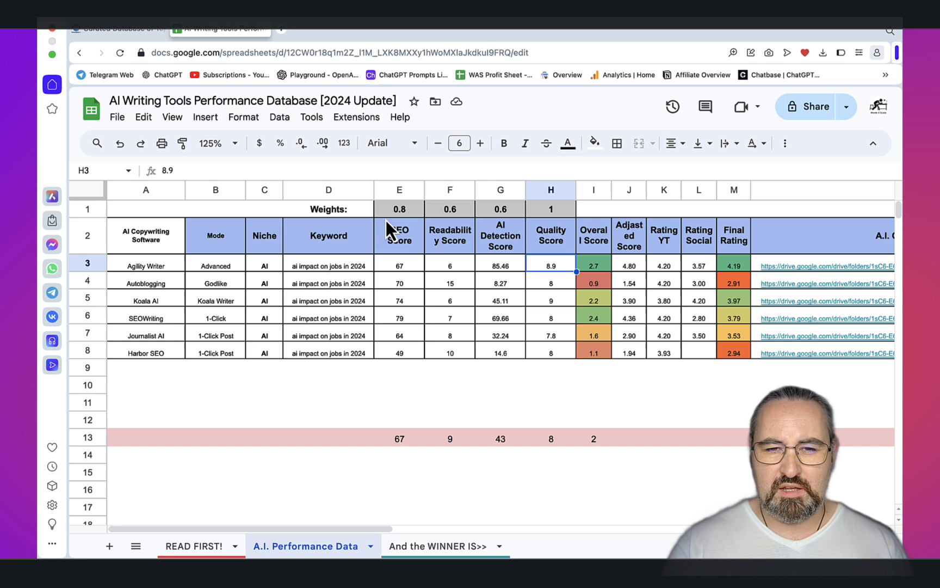
click(399, 209)
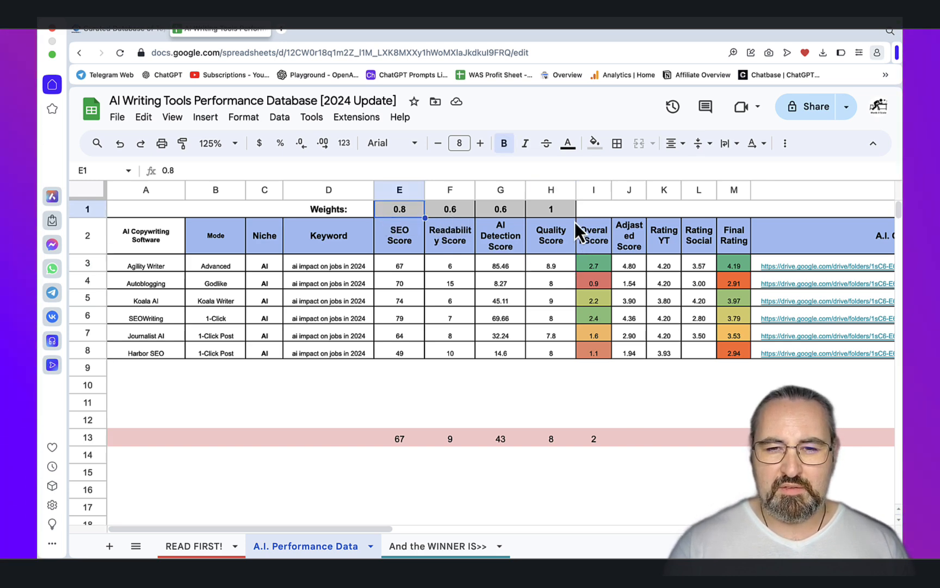
click(550, 209)
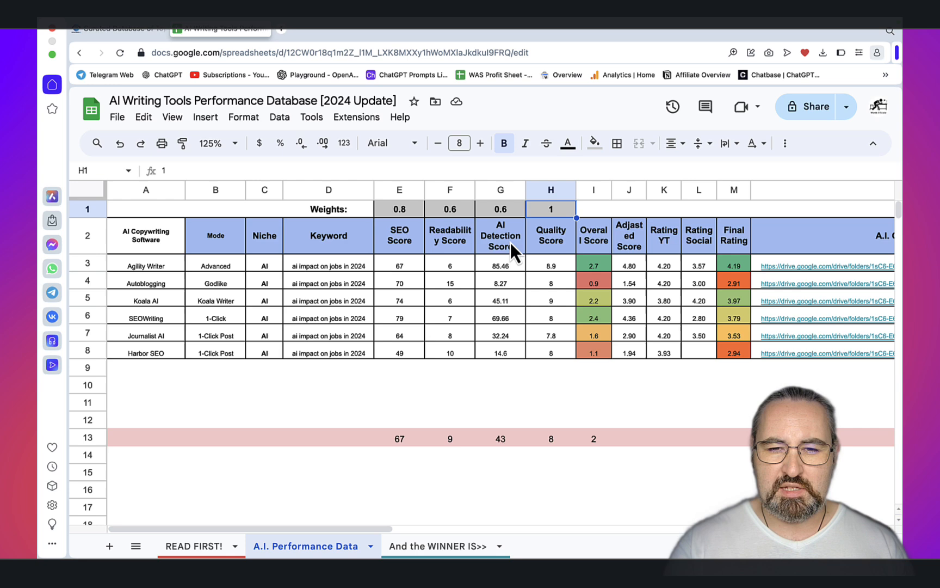
click(594, 265)
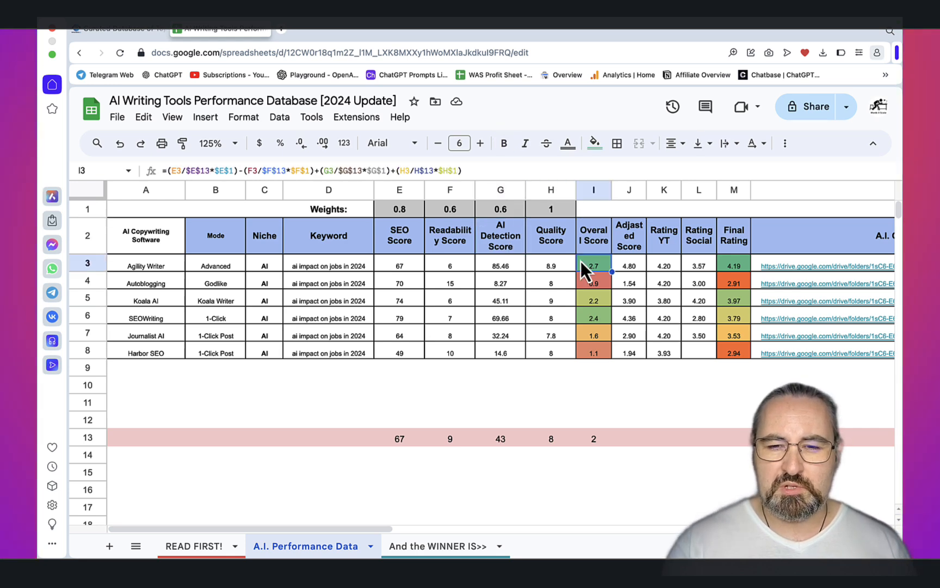
mouse_move(675, 260)
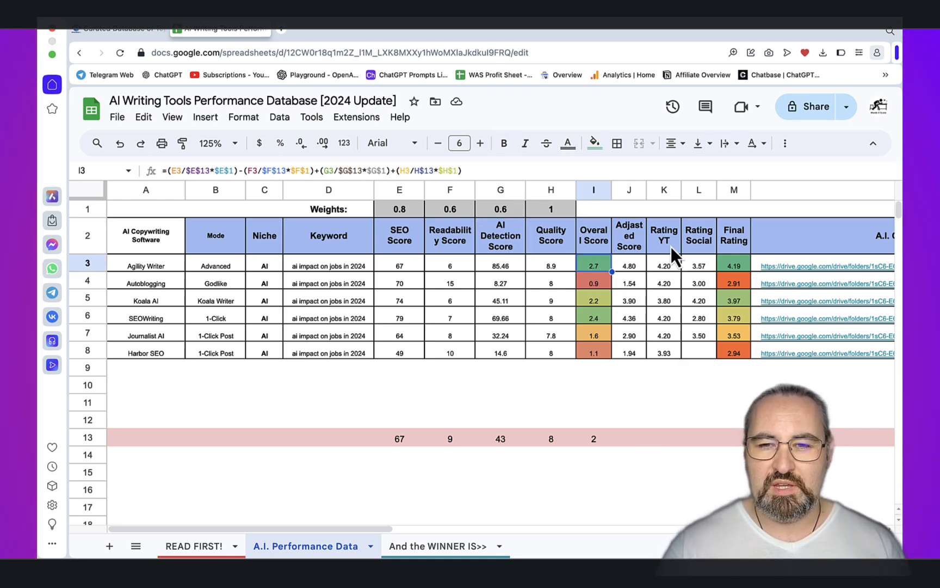
click(664, 265)
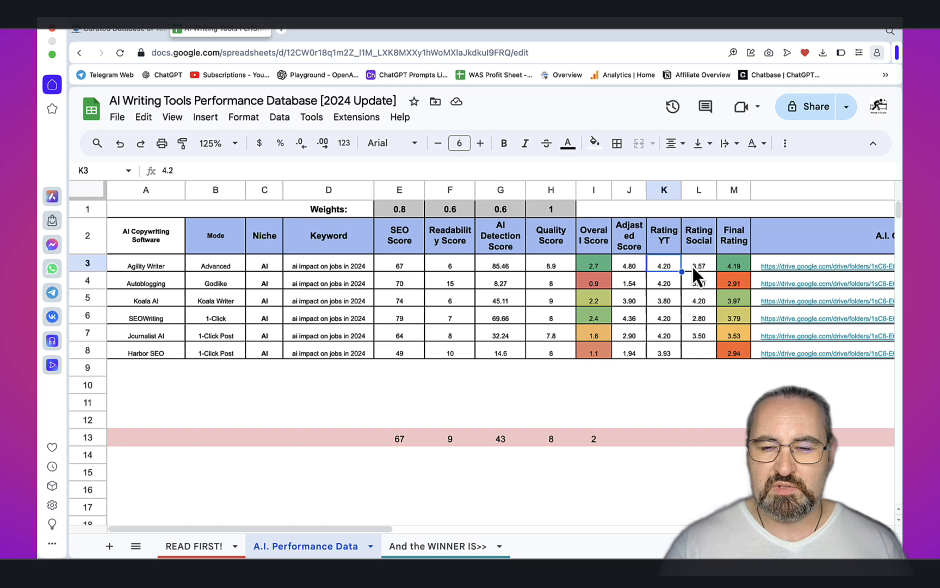
click(699, 266)
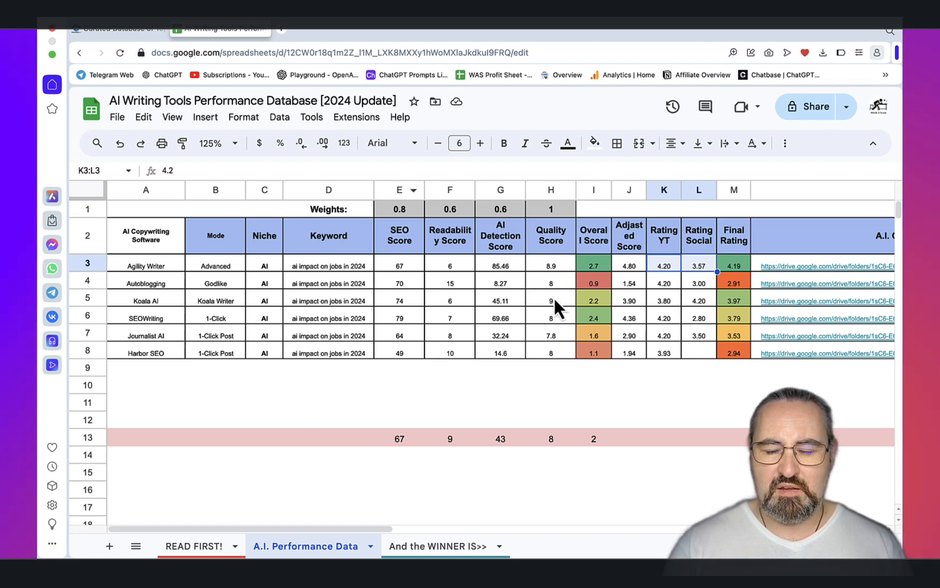
mouse_move(671, 238)
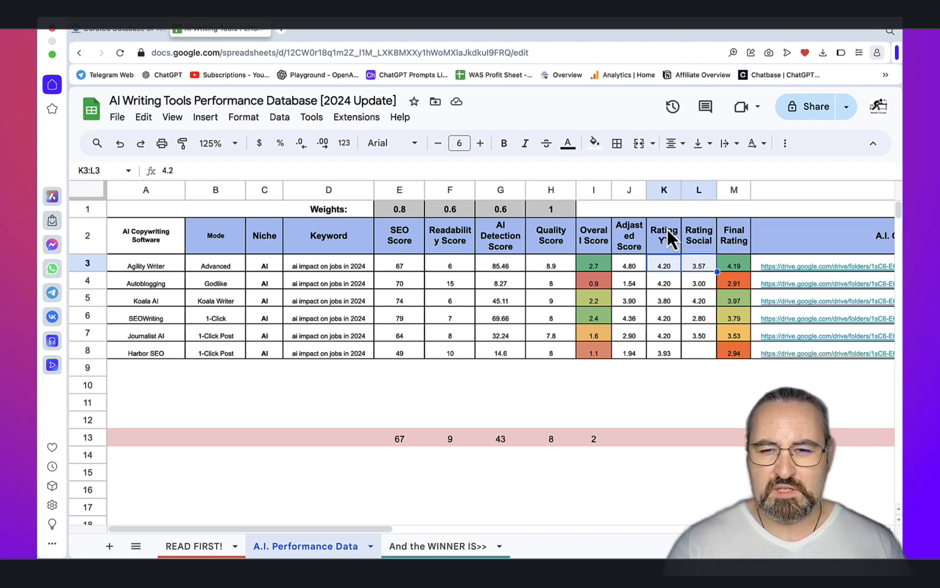
mouse_move(731, 245)
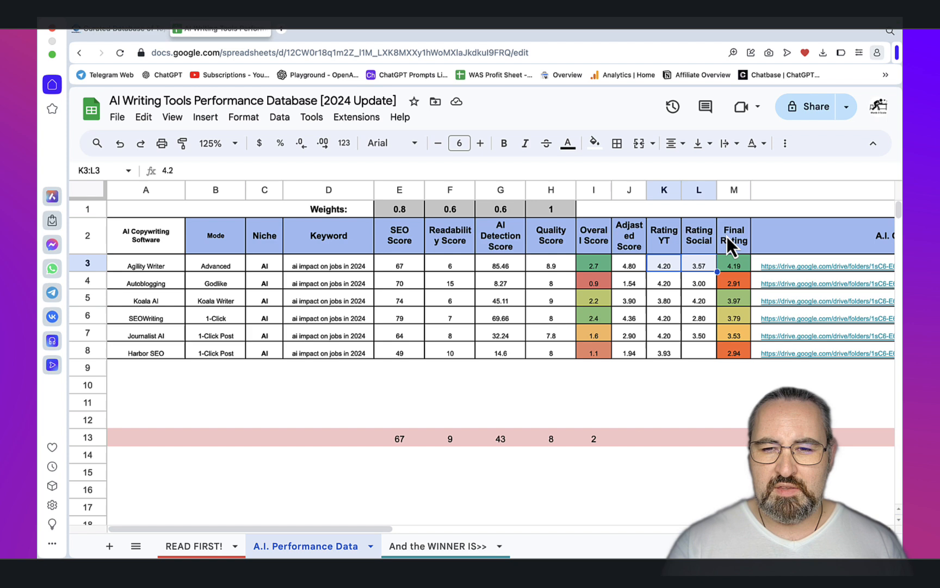
mouse_move(738, 270)
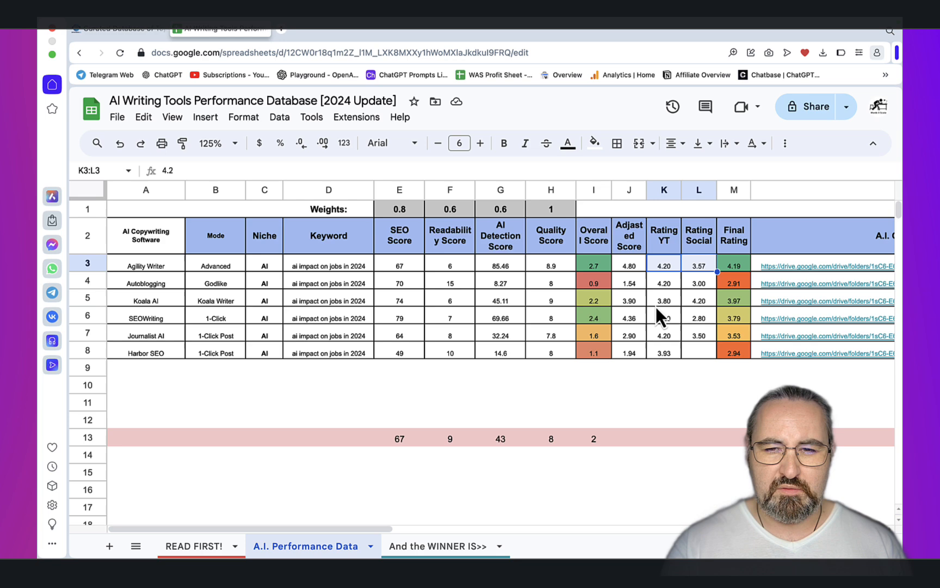
mouse_move(577, 276)
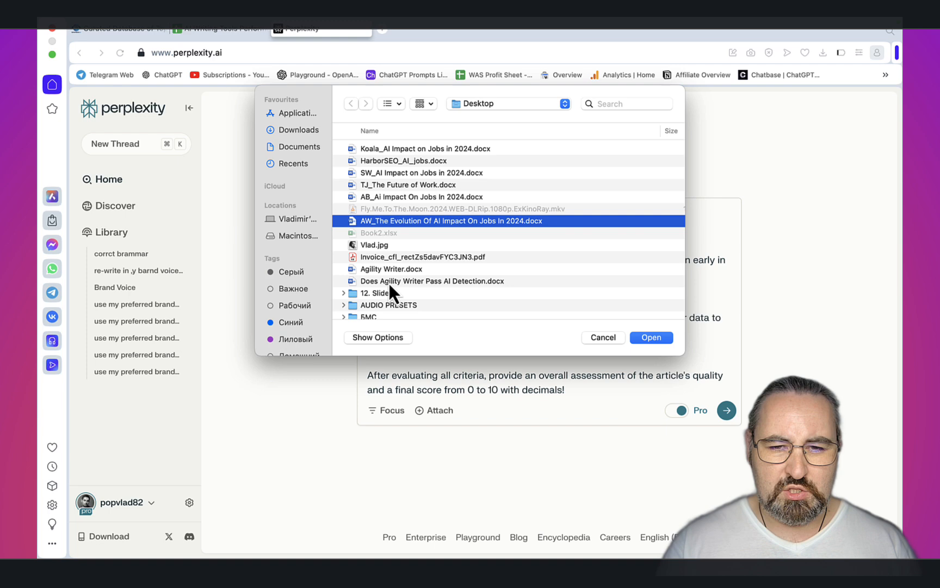
Attach Does Agility Writer Pass AI Detection.docx from the Desktop
click(431, 281)
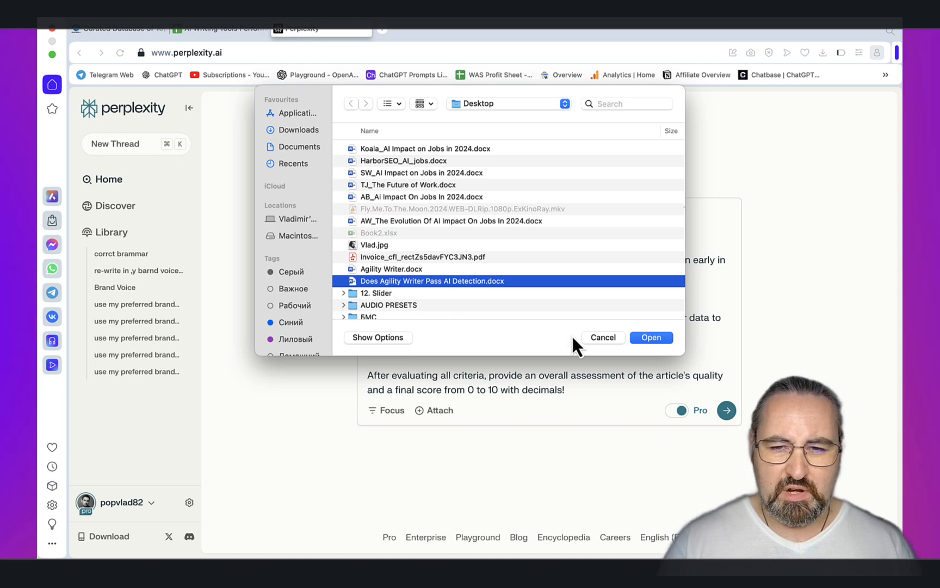
click(652, 338)
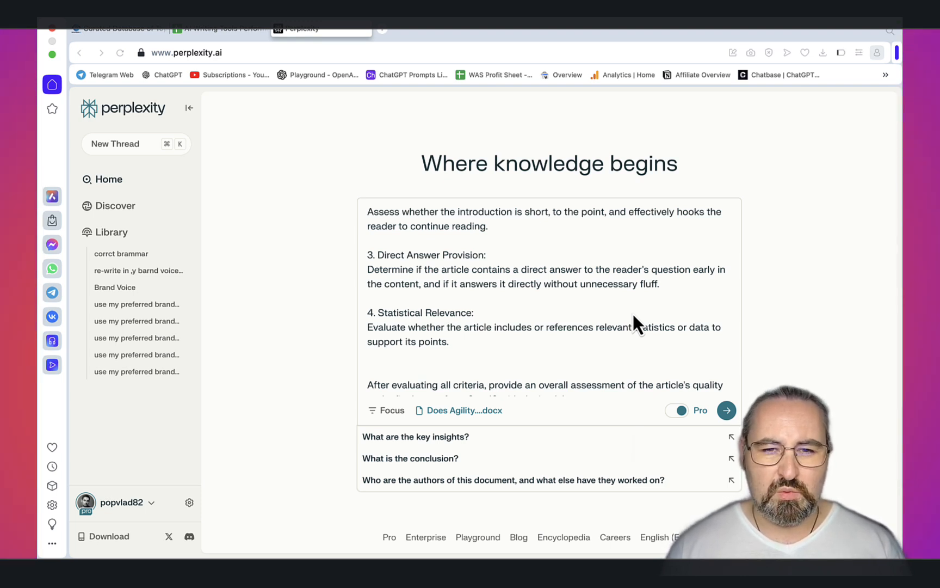
mouse_move(553, 285)
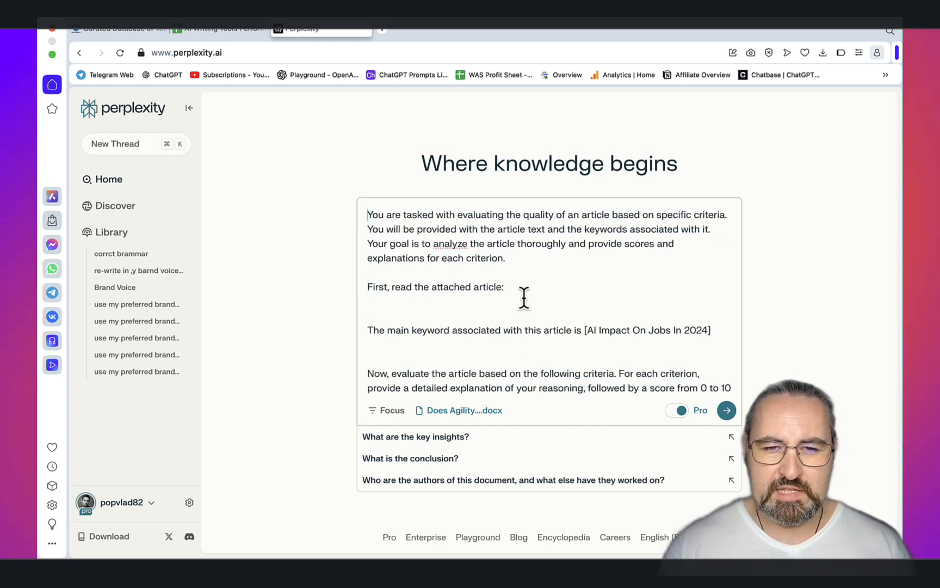
mouse_move(646, 221)
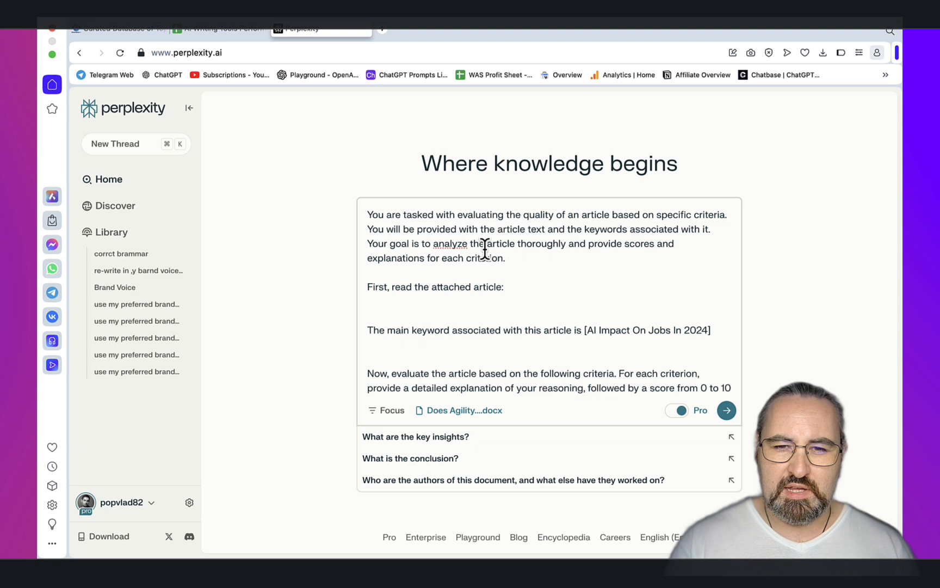
mouse_move(553, 282)
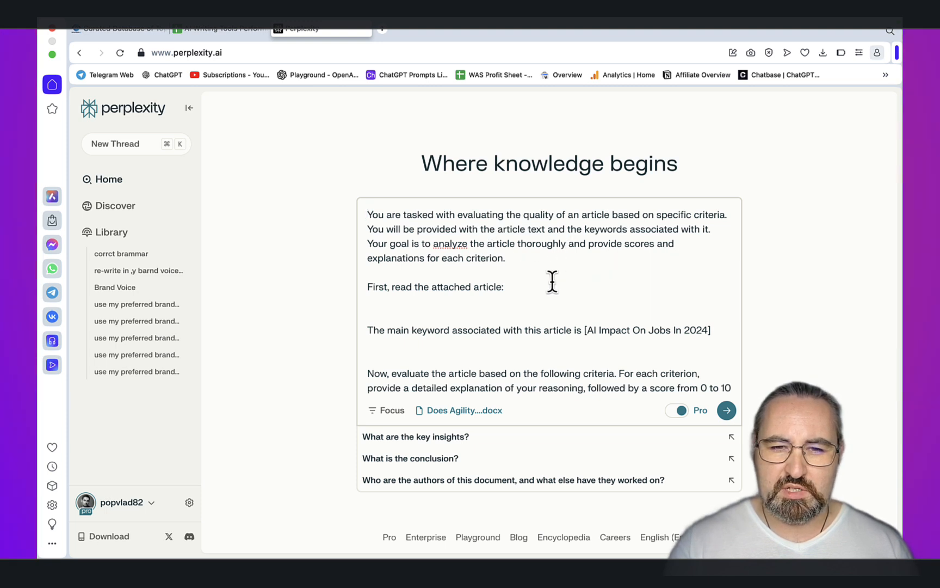
Enter 'Does Agility Writer Pass AI Detection' as keyword, review the criteria, and submit
text(Does Agility Writer Pass AI Detection)
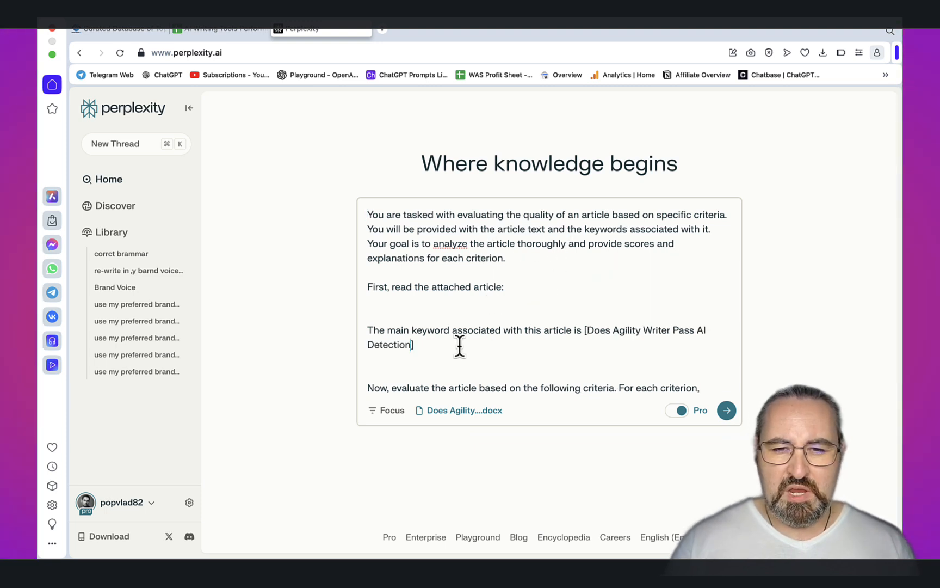
mouse_move(641, 340)
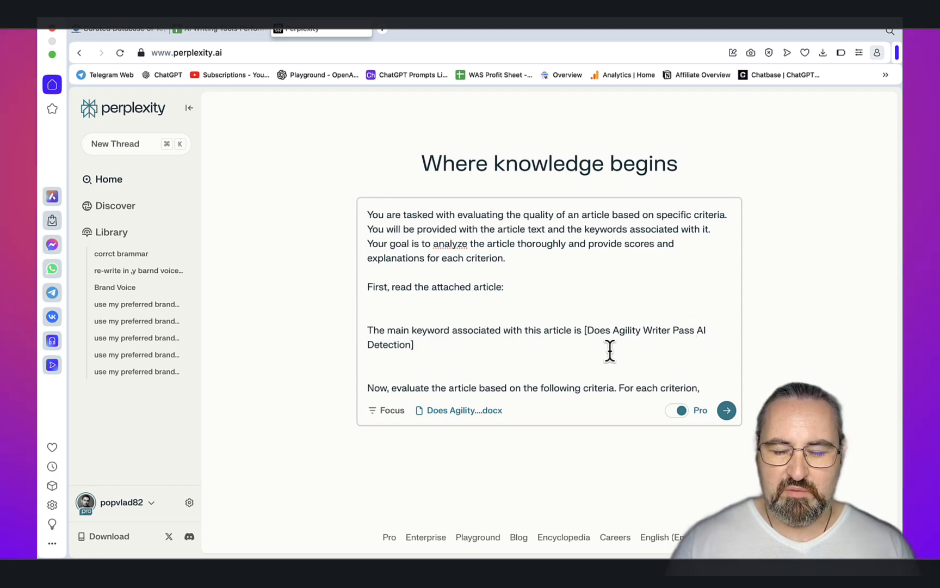
mouse_move(644, 356)
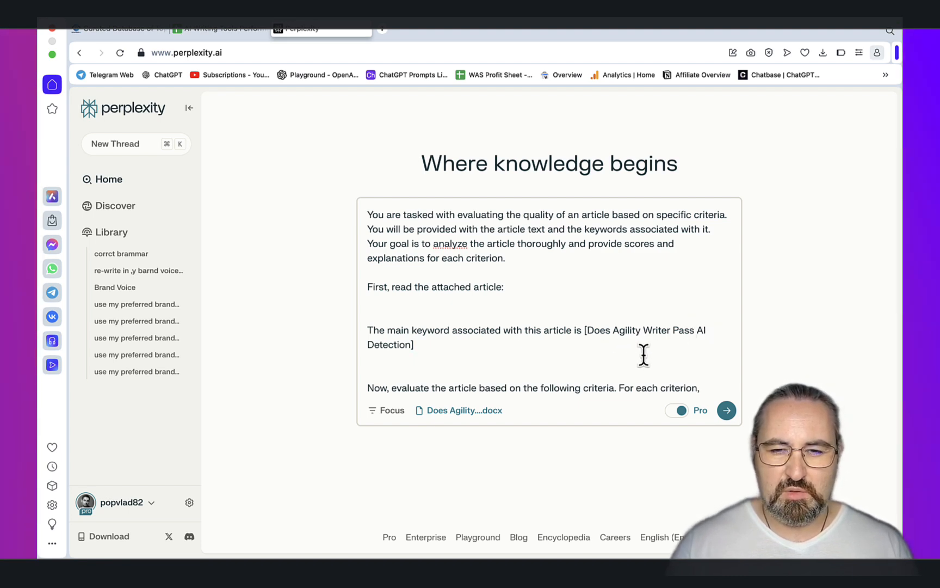
mouse_move(559, 335)
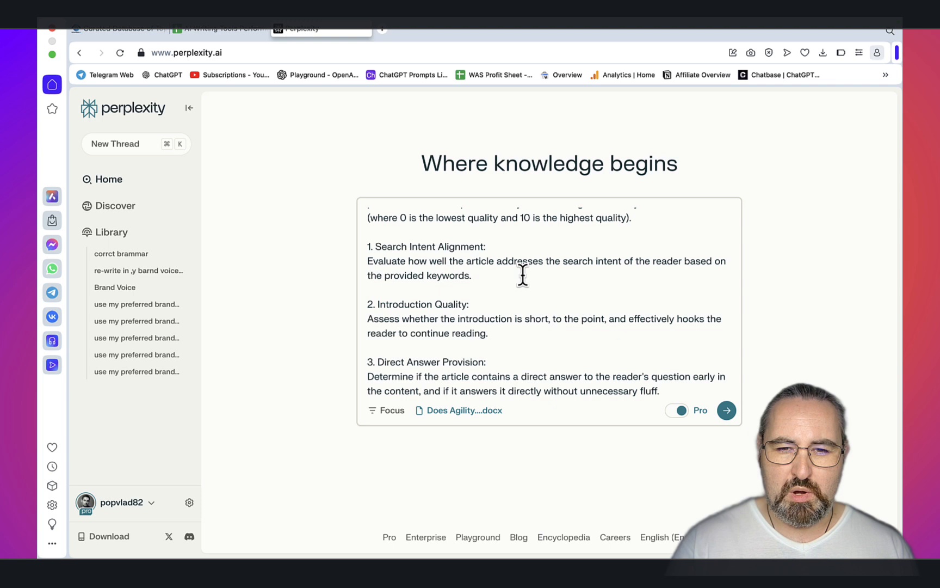
mouse_move(523, 299)
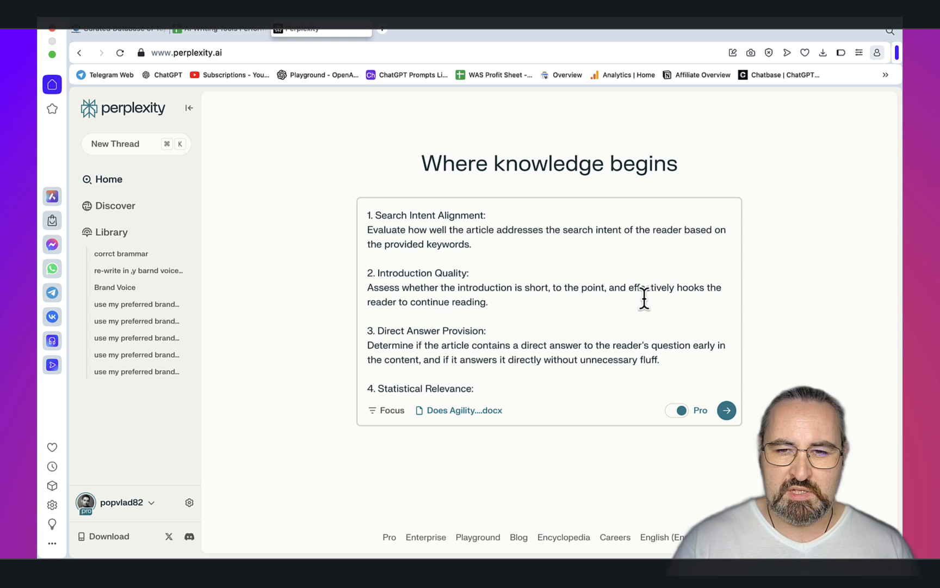
mouse_move(710, 298)
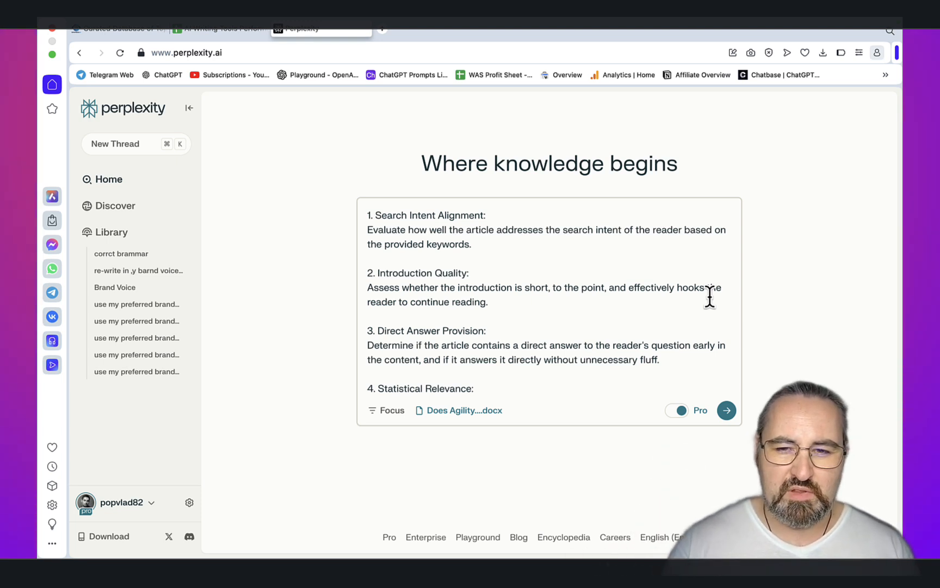
scroll(down, 3)
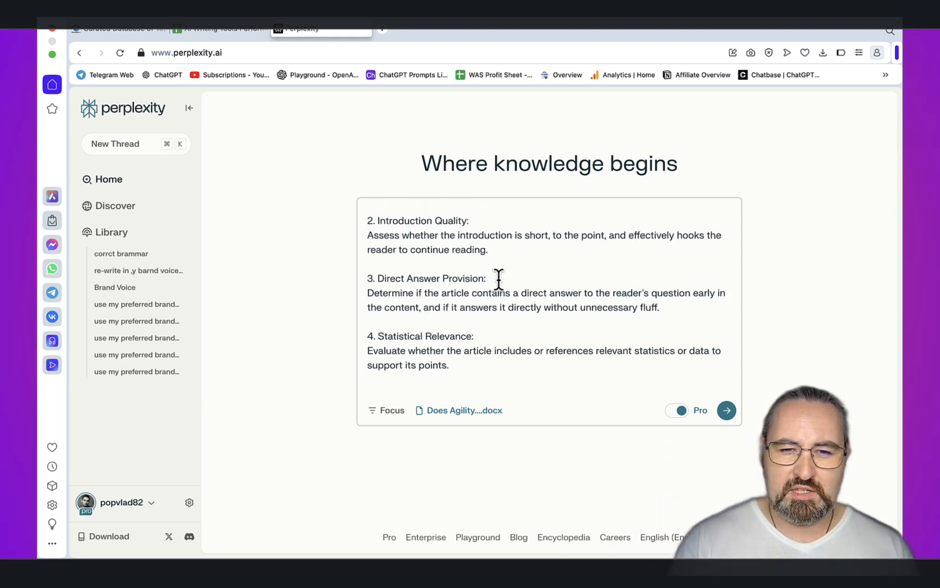
mouse_move(528, 303)
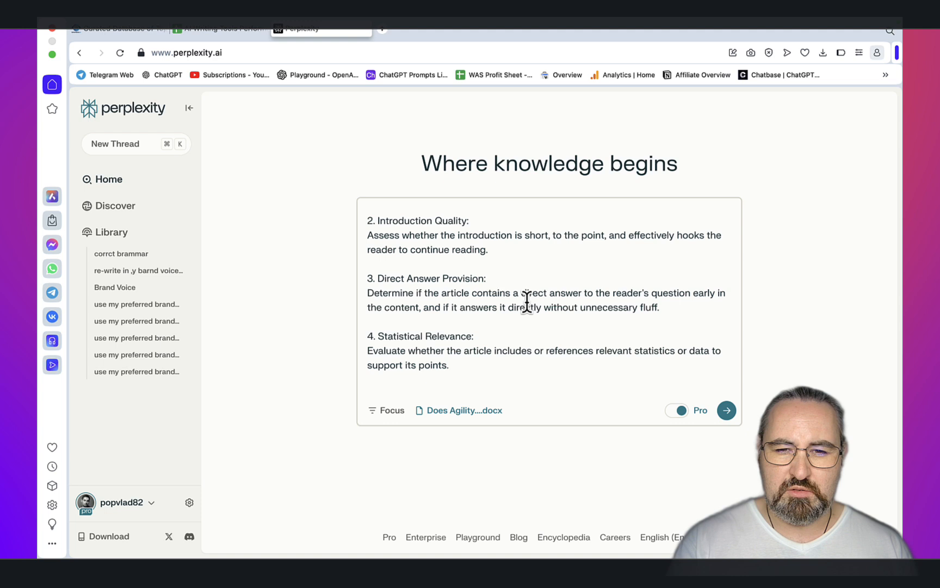
mouse_move(666, 308)
text(After evaluating all criteria, provide an overall assessment of the article's quality and a final score from 0 to 10 with decimals!)
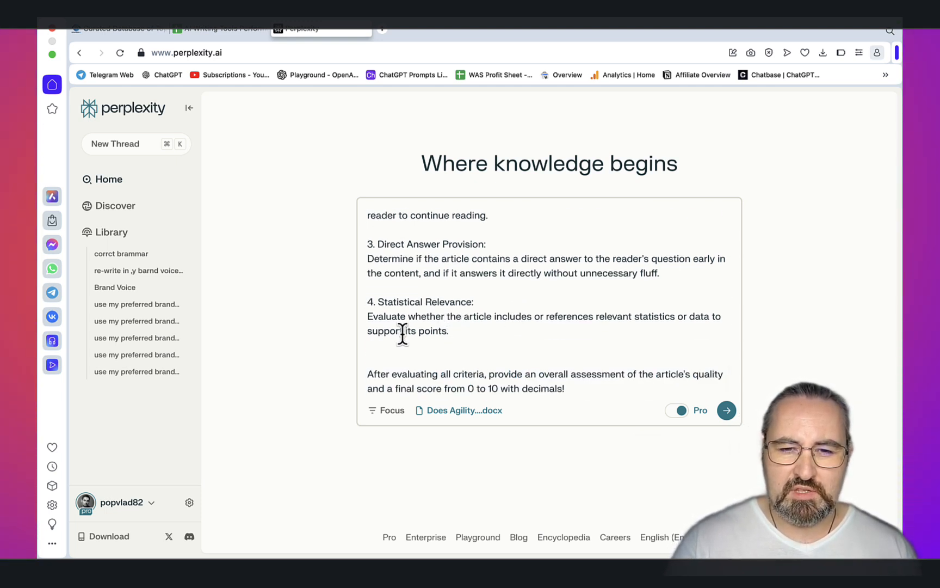
mouse_move(585, 333)
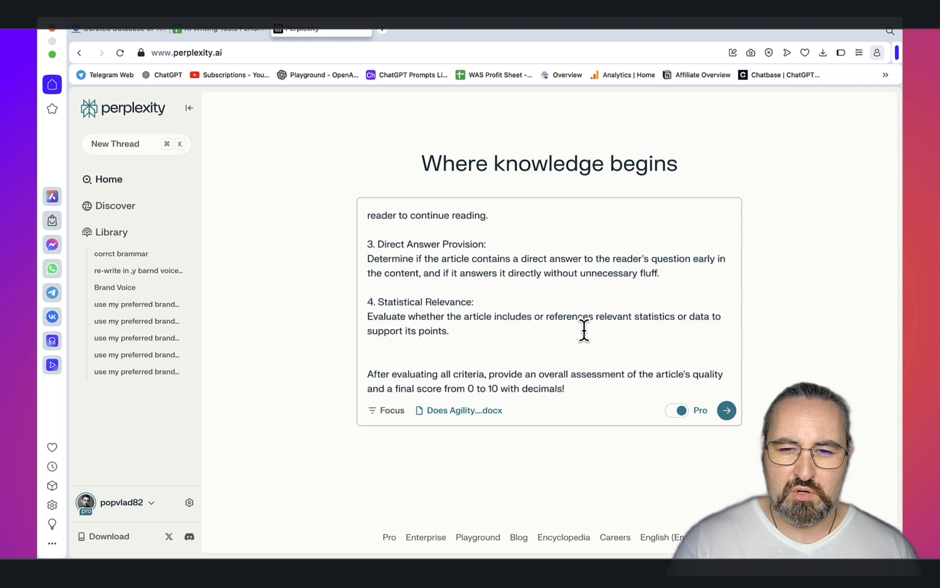
mouse_move(682, 344)
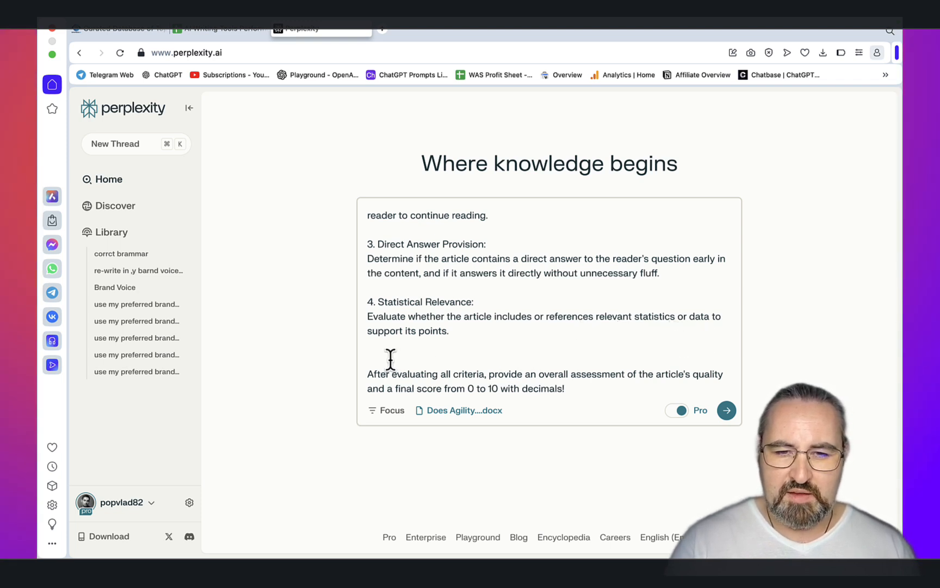
mouse_move(516, 376)
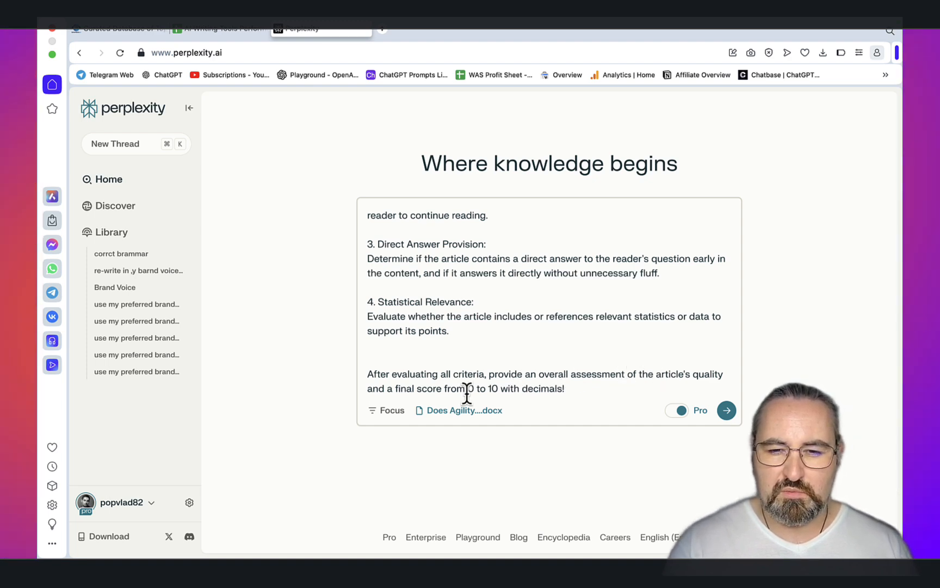
click(727, 410)
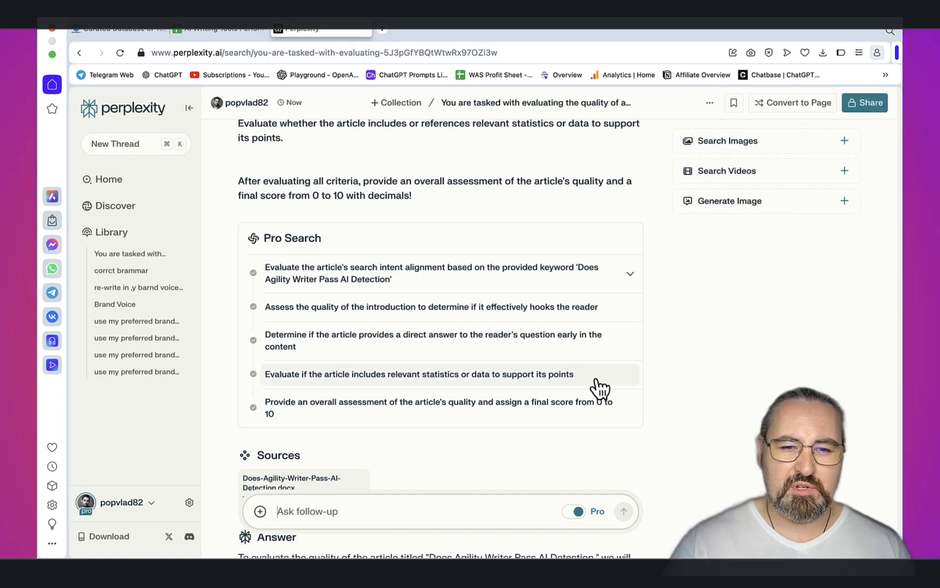
Read through the evaluation's section scores down to the 8.3/10 final score
scroll(down, 3)
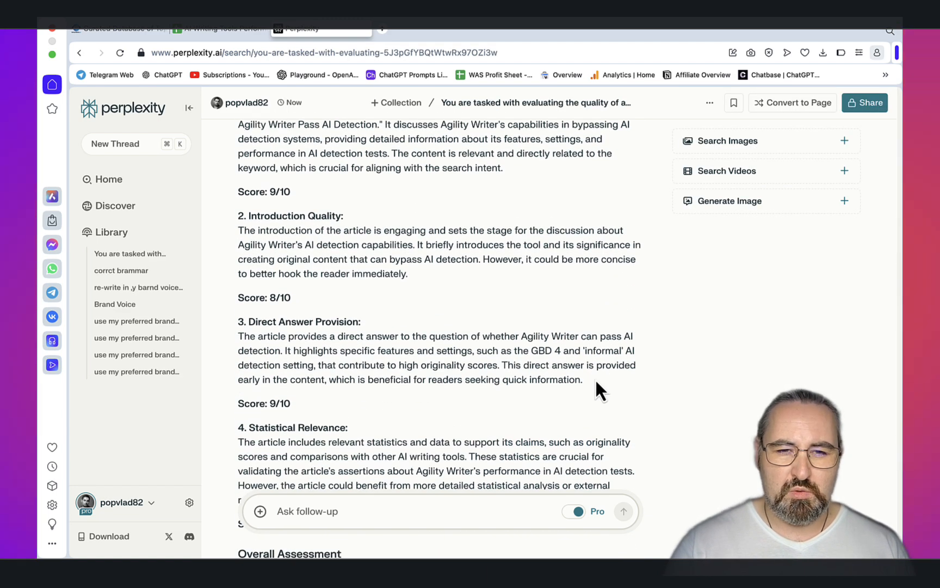
scroll(down, 3)
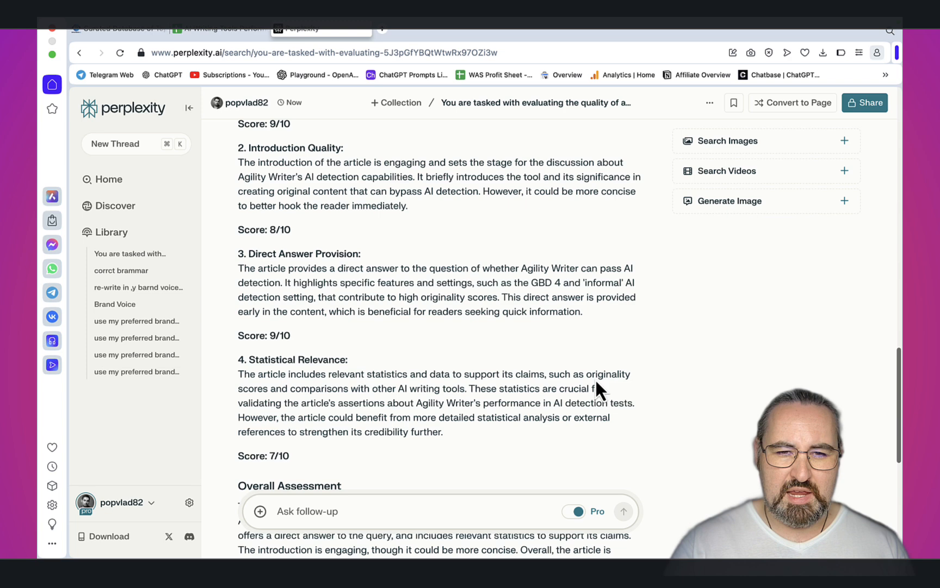
scroll(up, 3)
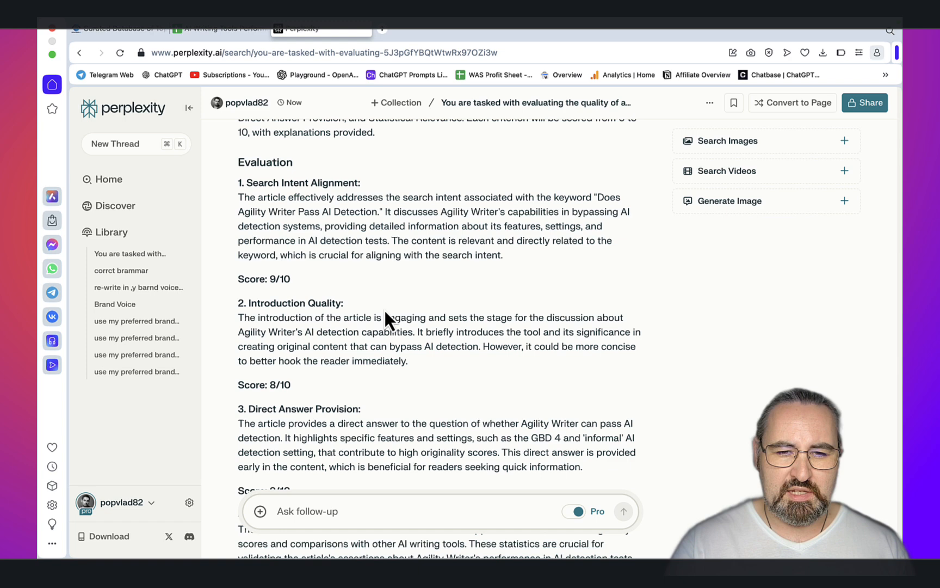
scroll(down, 3)
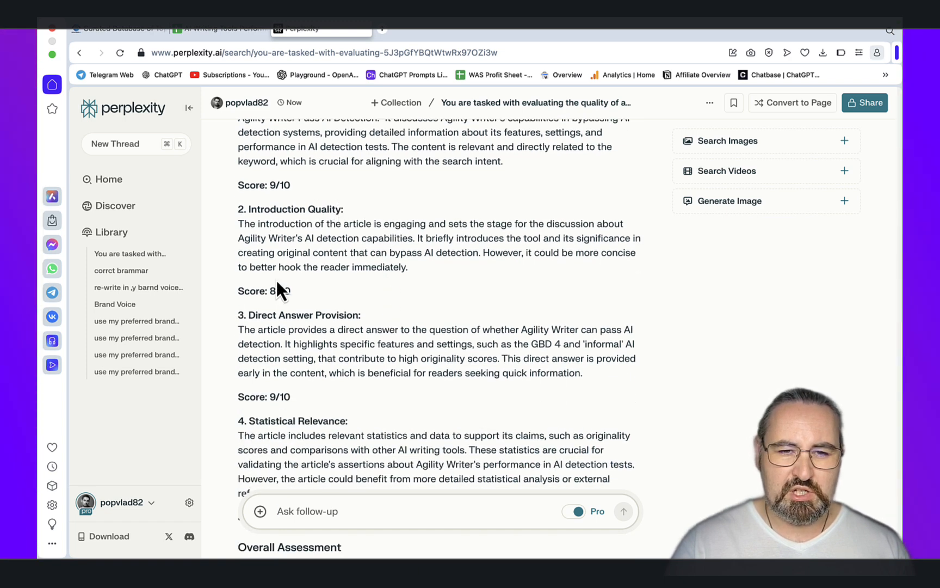
scroll(down, 3)
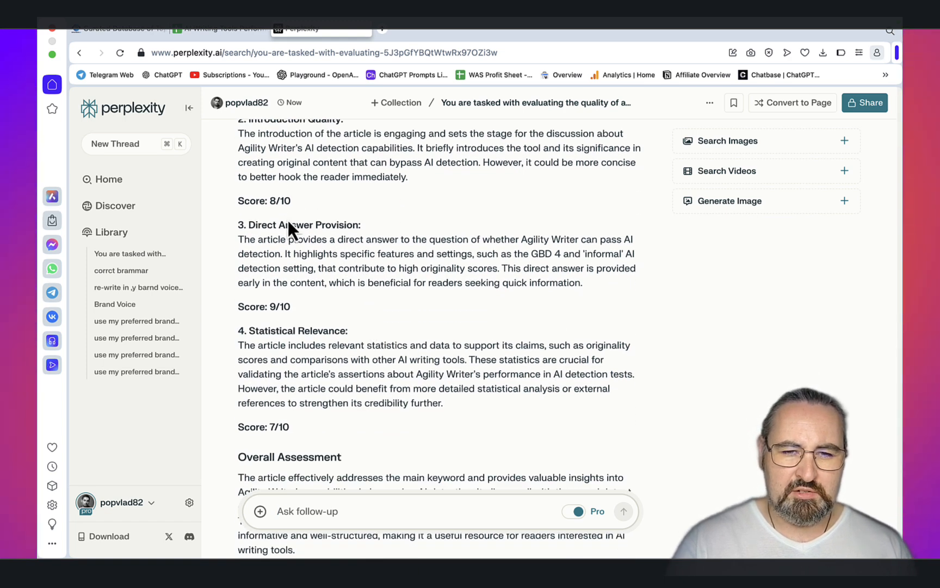
scroll(down, 3)
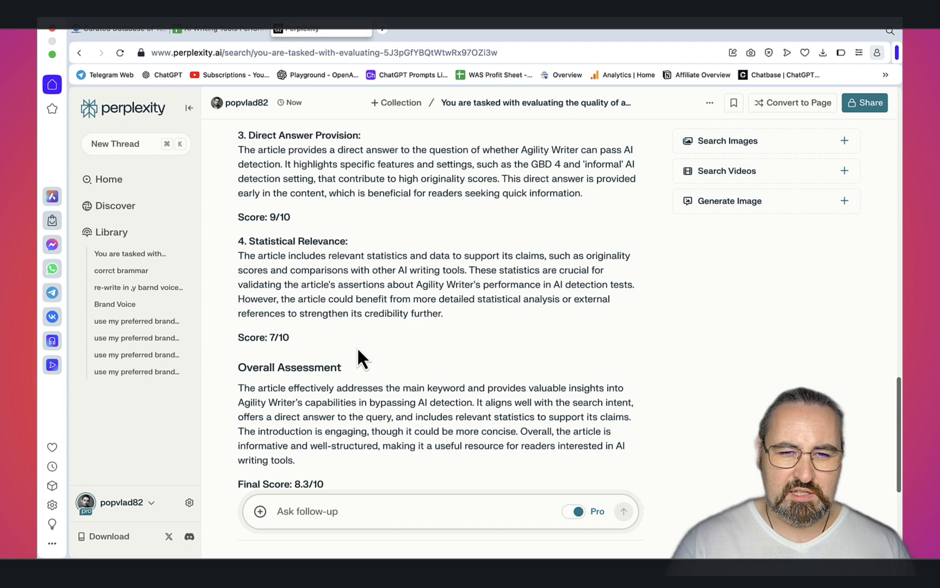
scroll(down, 3)
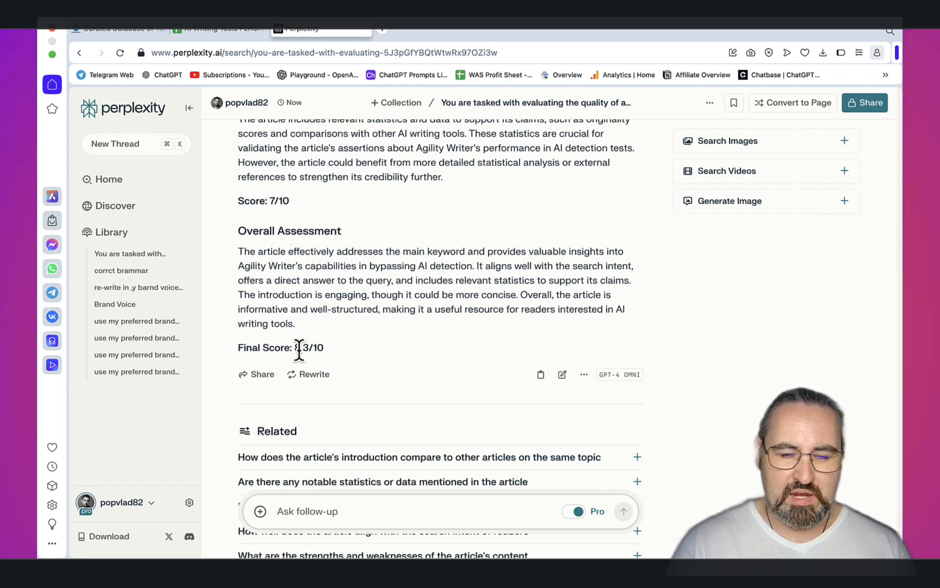
Visit the performance database sheet, deselect the rating cells, and return to WriterWatch.ai
click(219, 29)
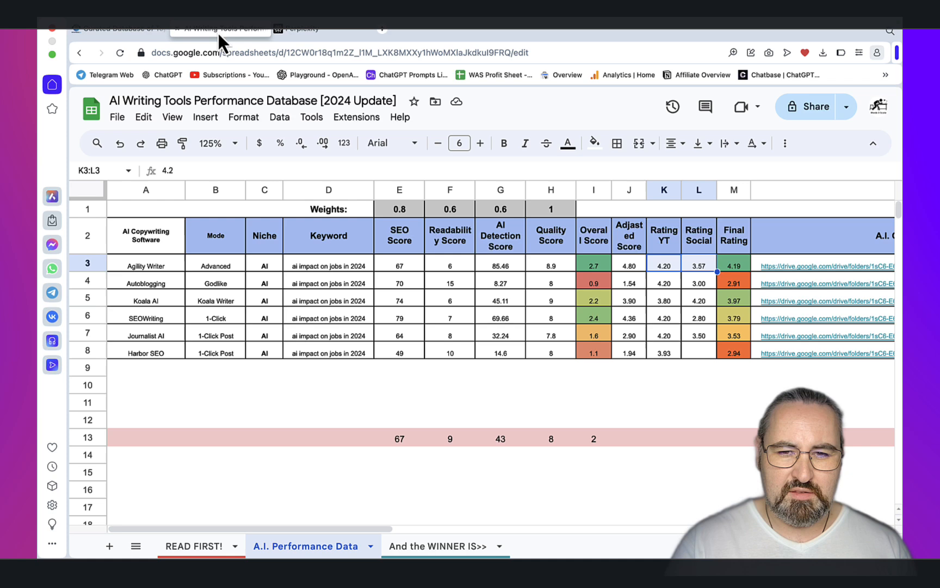
mouse_move(557, 271)
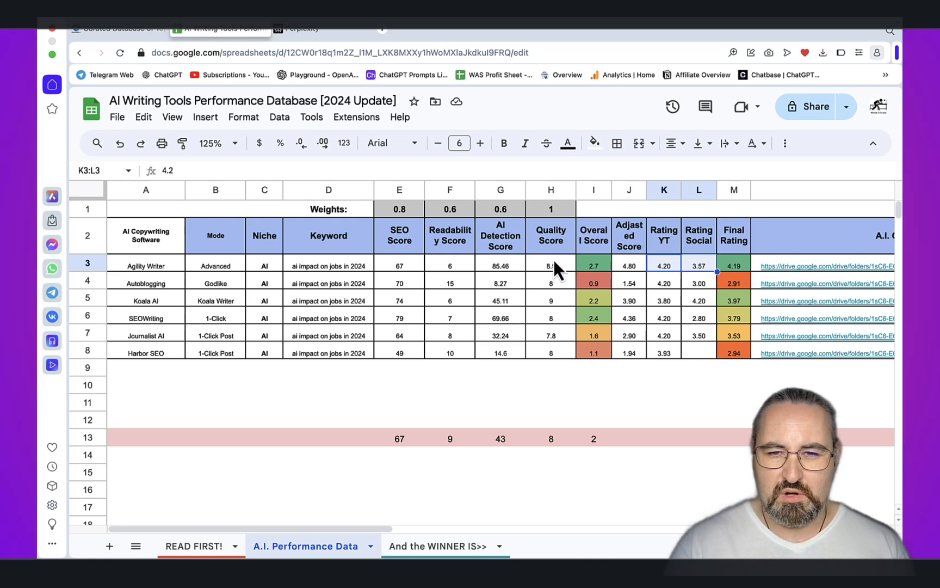
click(550, 385)
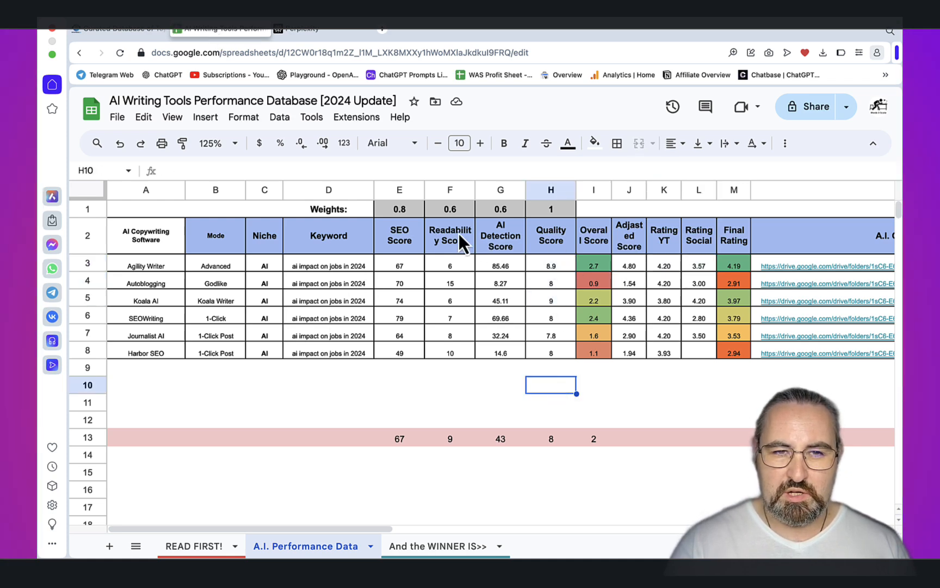
click(125, 28)
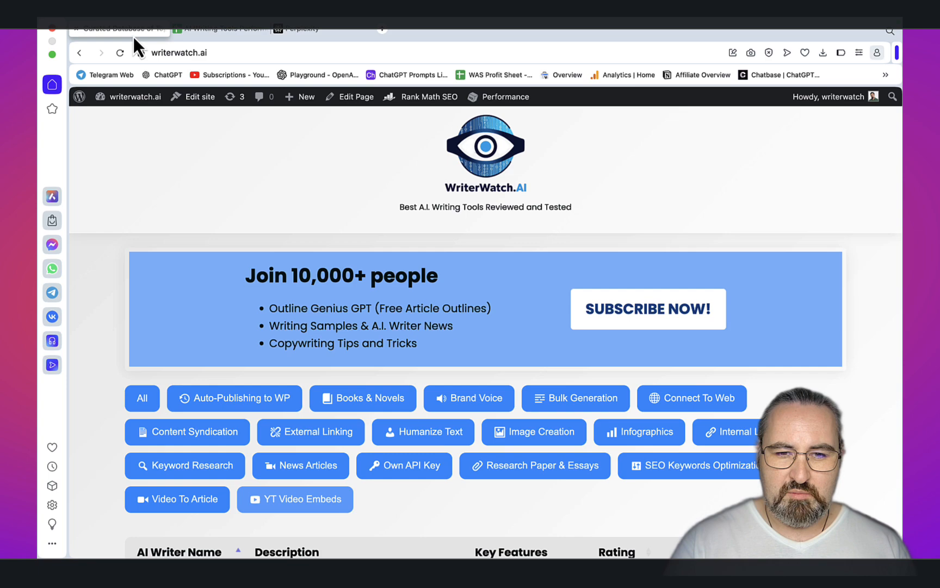
scroll(down, 3)
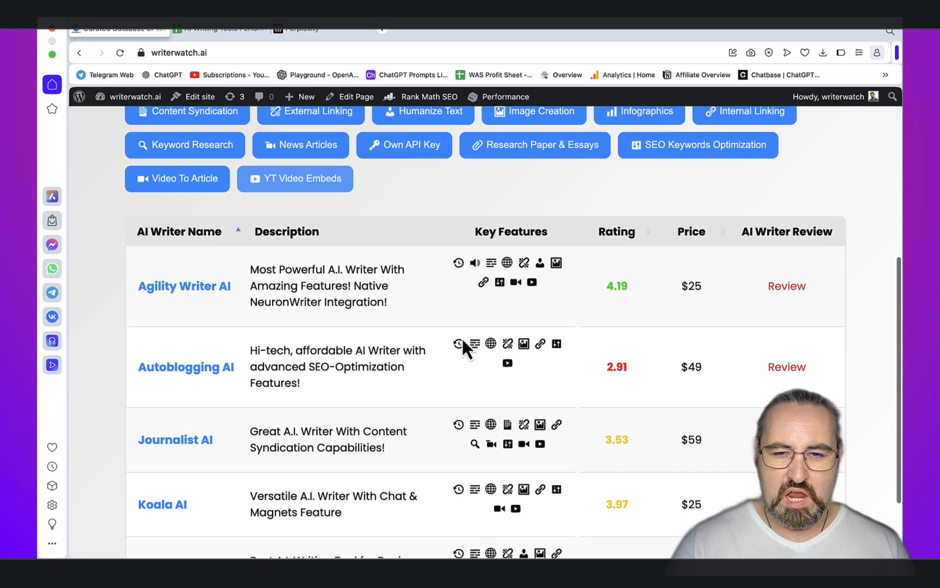
scroll(down, 3)
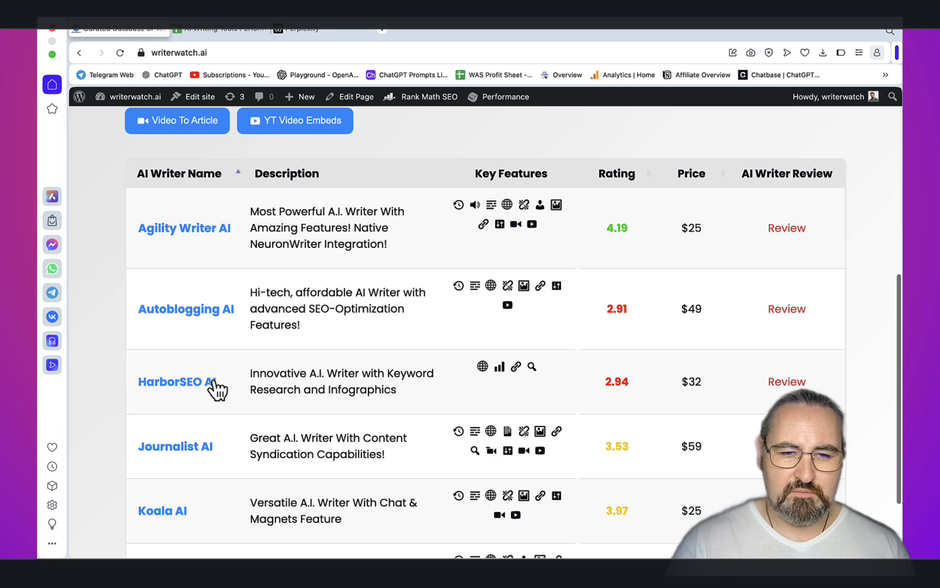
scroll(down, 3)
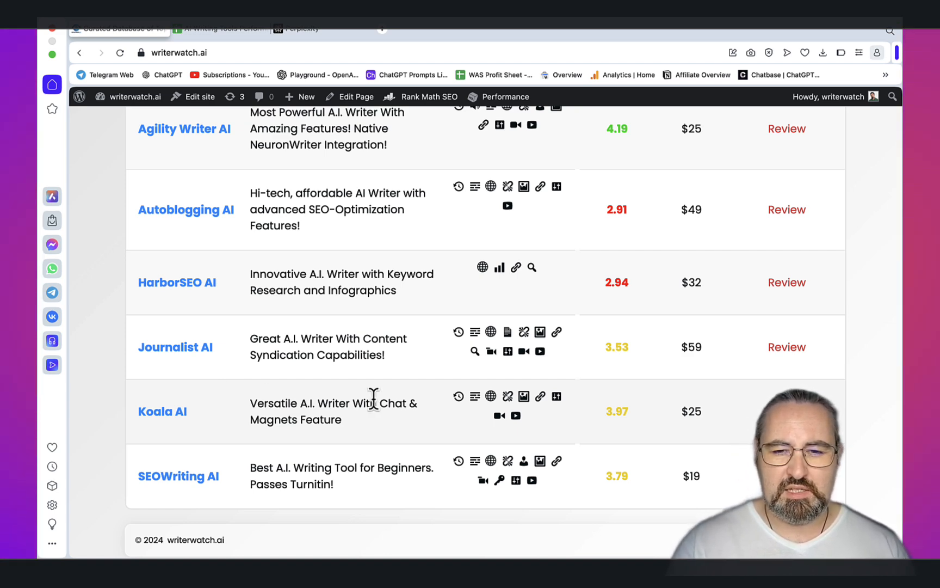
scroll(up, 3)
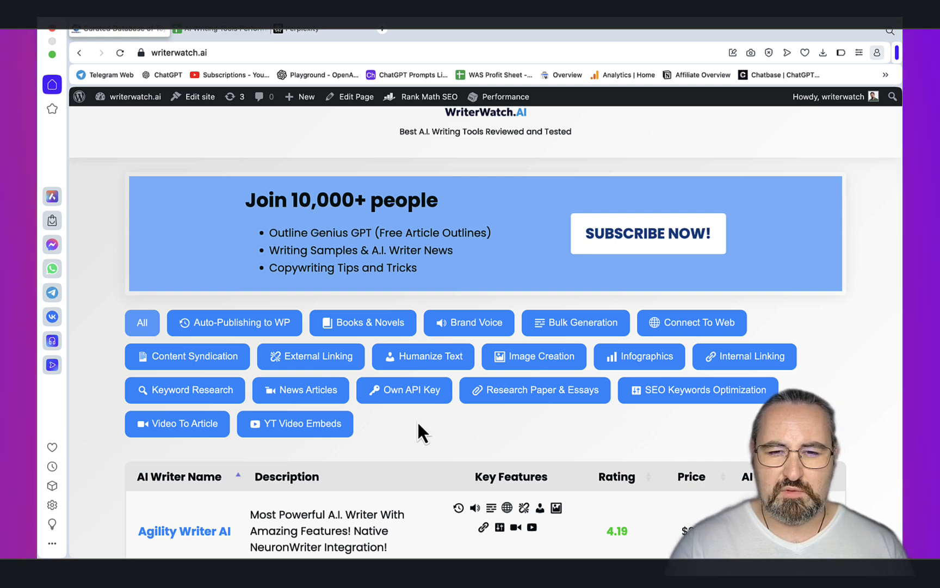
mouse_move(476, 458)
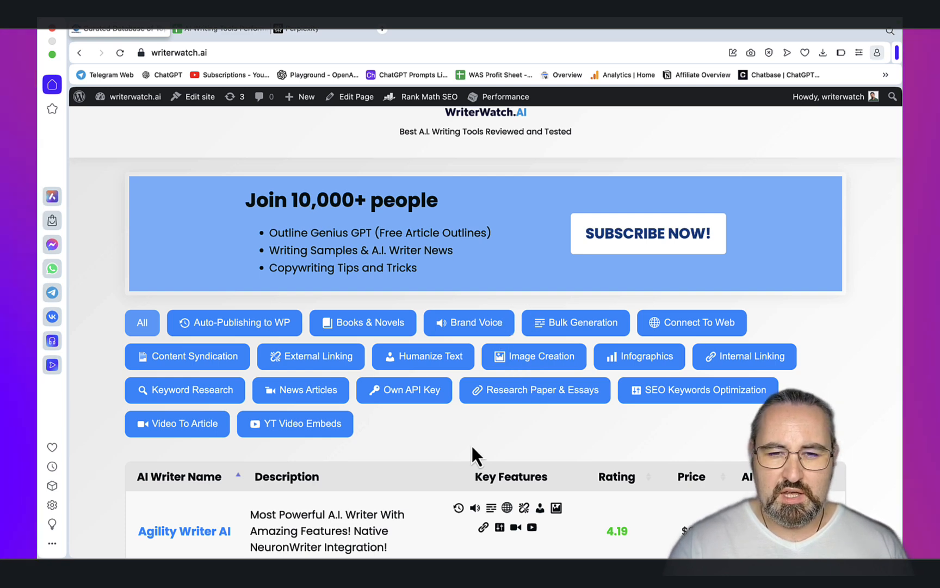
click(535, 389)
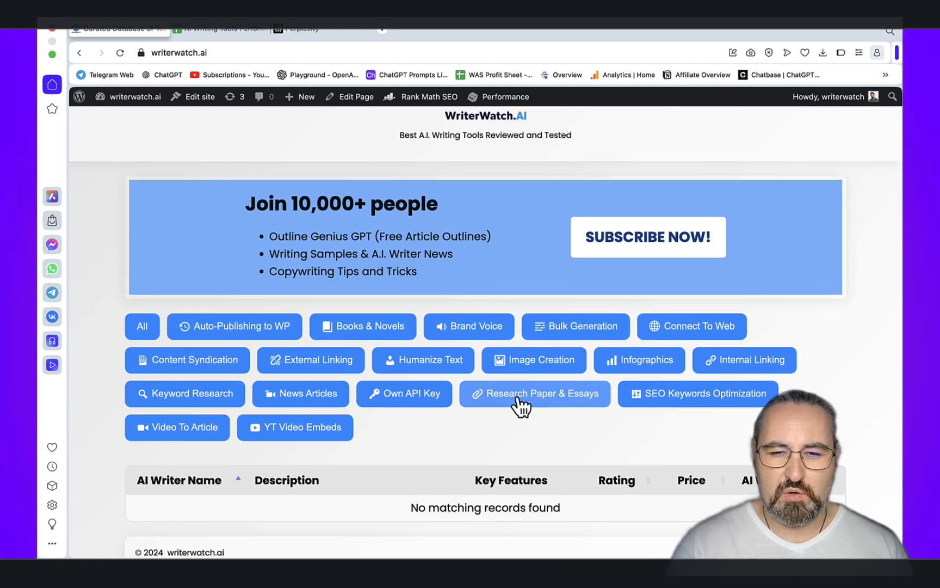
mouse_move(368, 344)
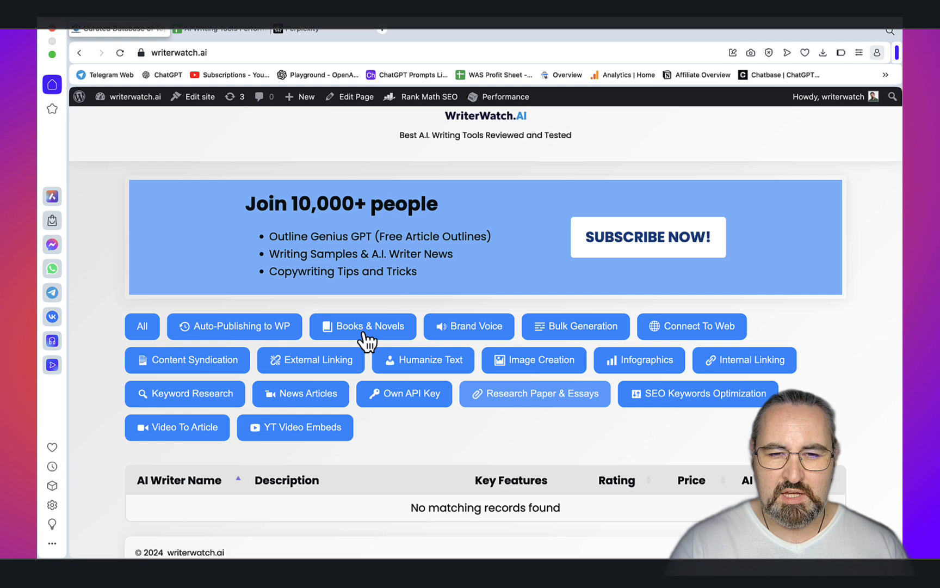
View the Research Paper & Essays and Books & Novels results, both 'No matching records found'
scroll(down, 3)
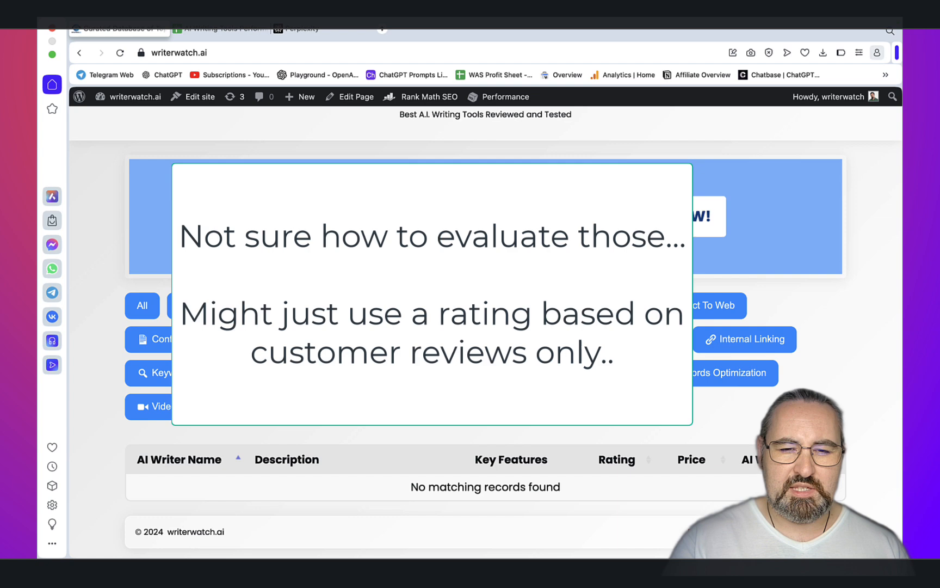
mouse_move(457, 428)
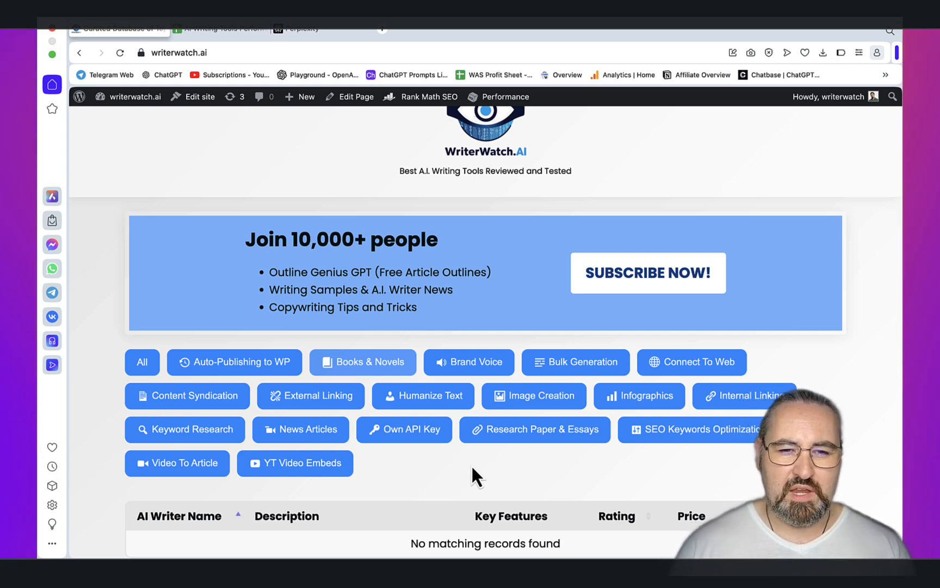
mouse_move(353, 345)
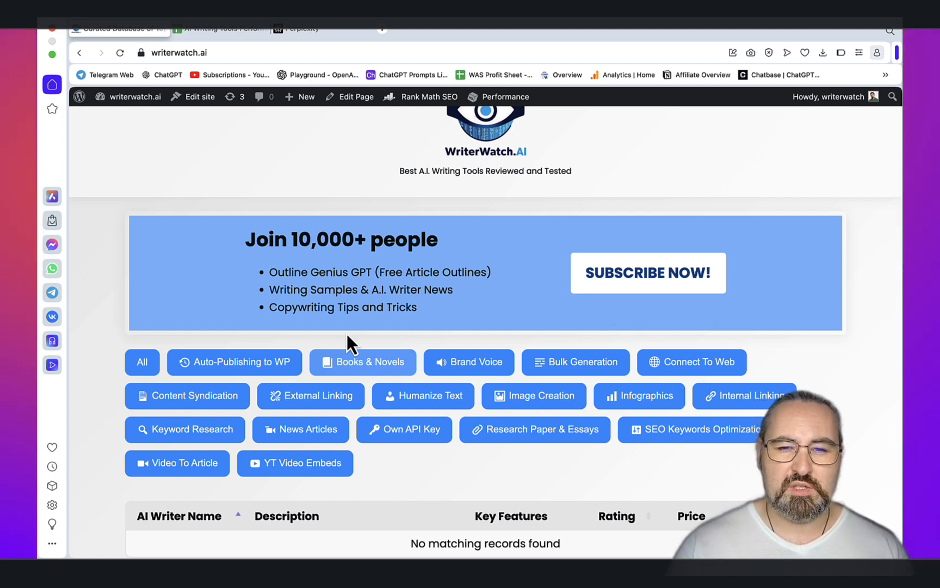
scroll(down, 3)
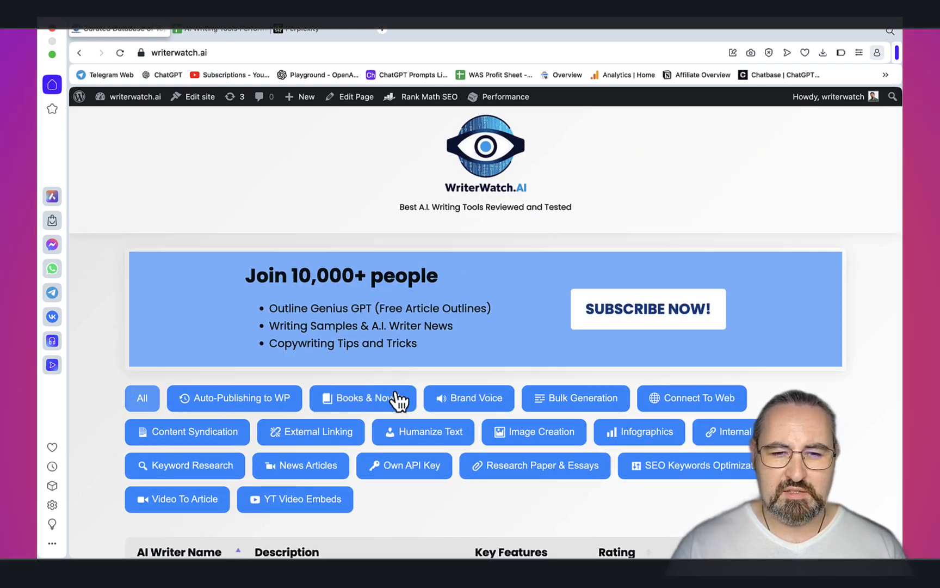
Scroll to the unfiltered AI Writer Name table listing Agility Writer AI onward
scroll(down, 3)
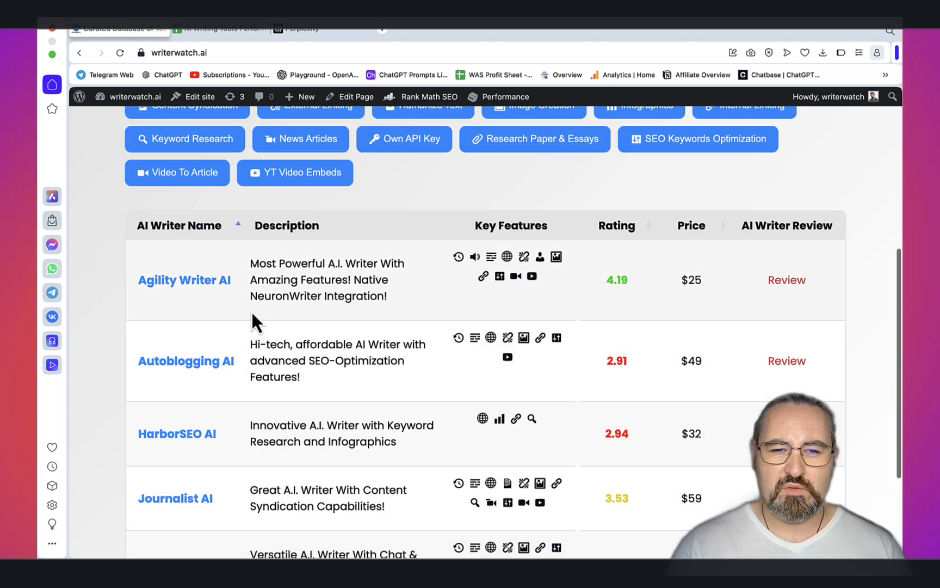
mouse_move(323, 396)
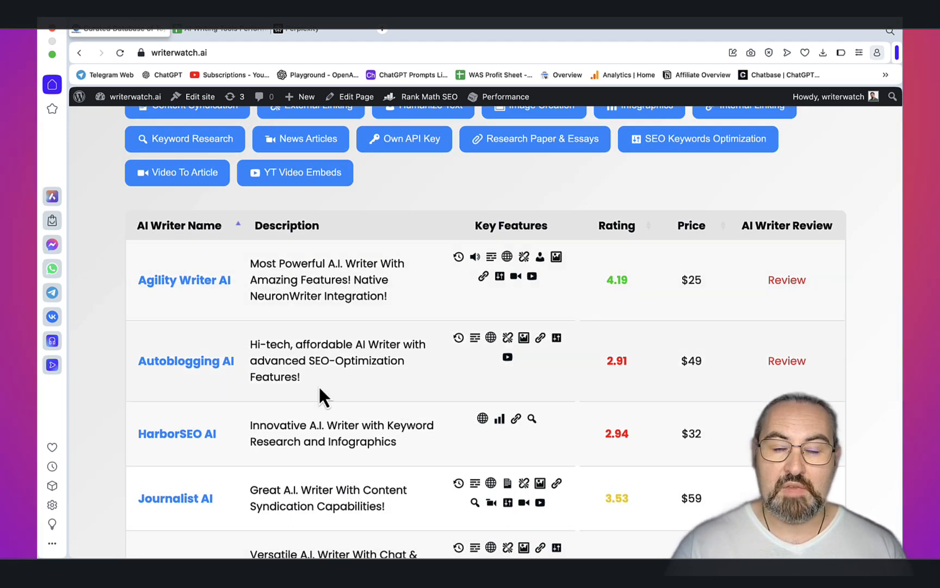